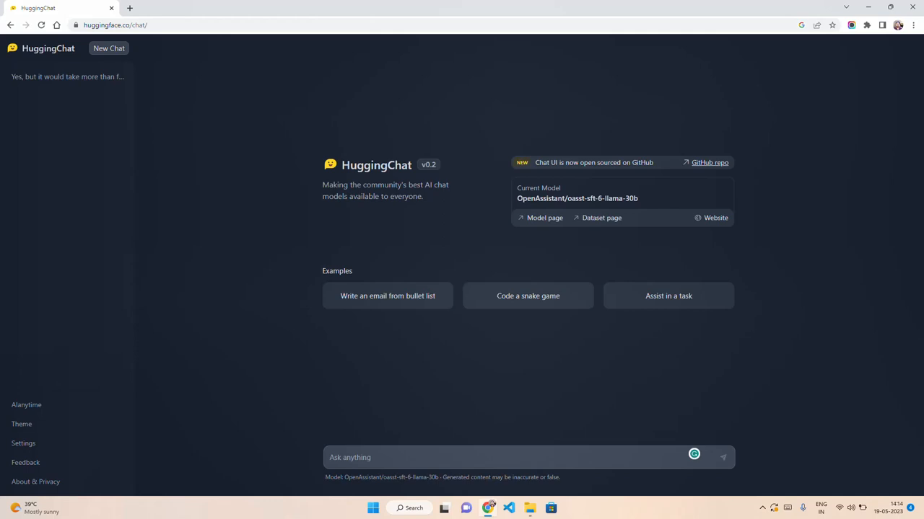
pyautogui.moveTo(203, 95)
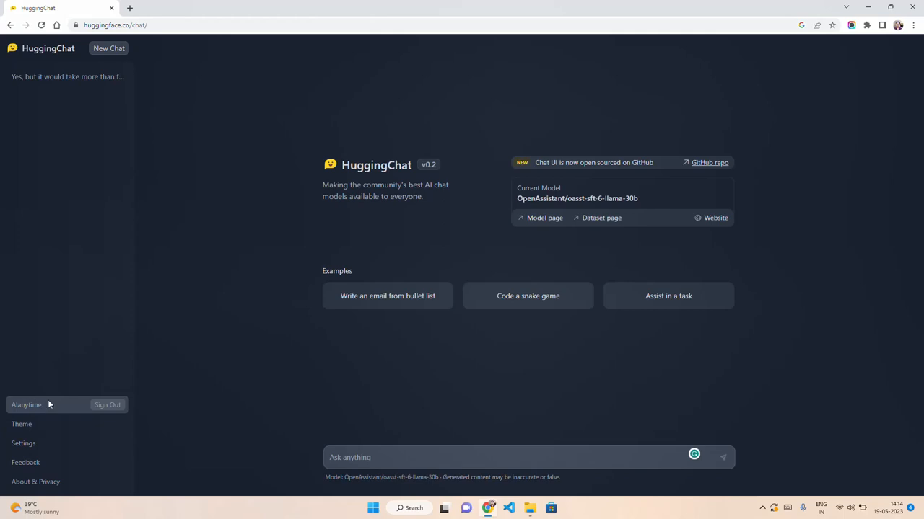
pyautogui.moveTo(386, 403)
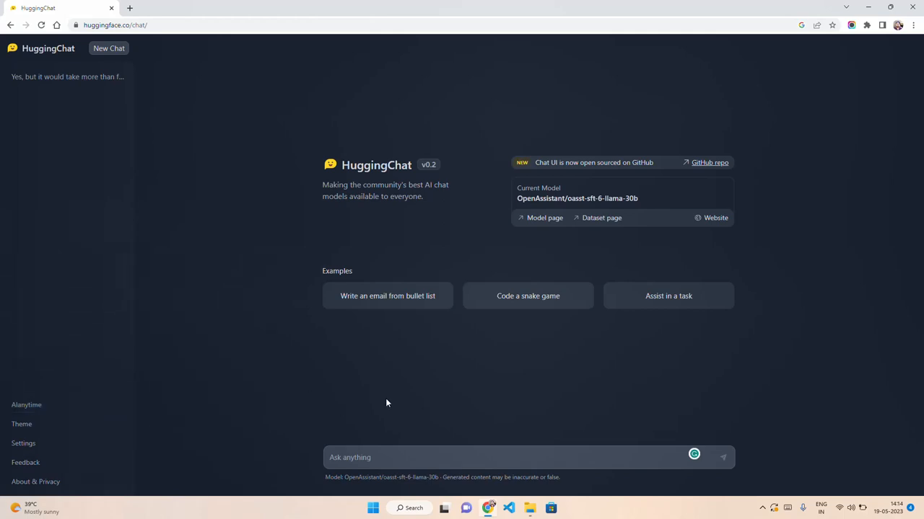
pyautogui.moveTo(343, 344)
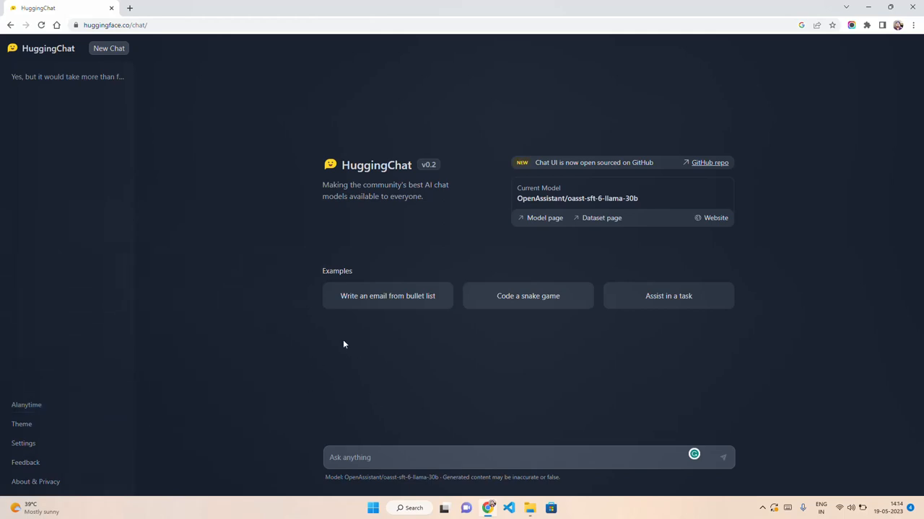
pyautogui.moveTo(316, 358)
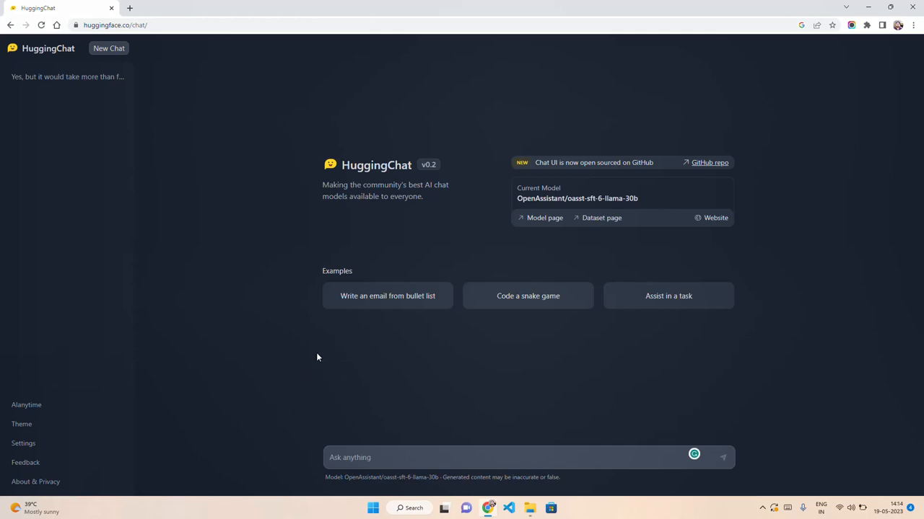
pyautogui.moveTo(377, 192)
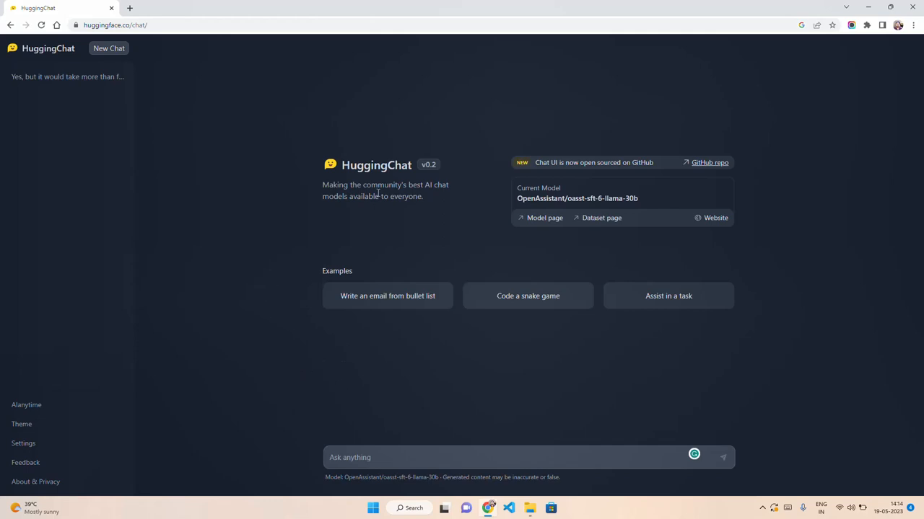
pyautogui.moveTo(530, 169)
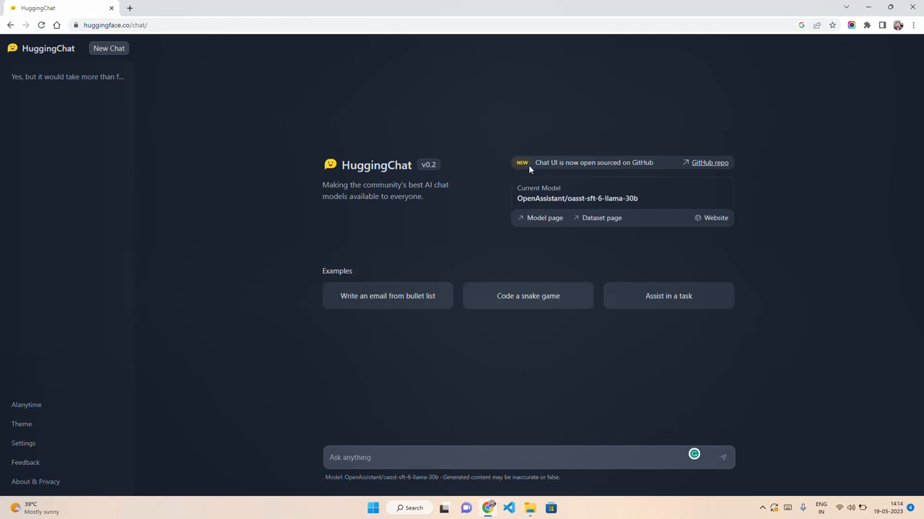
pyautogui.moveTo(606, 171)
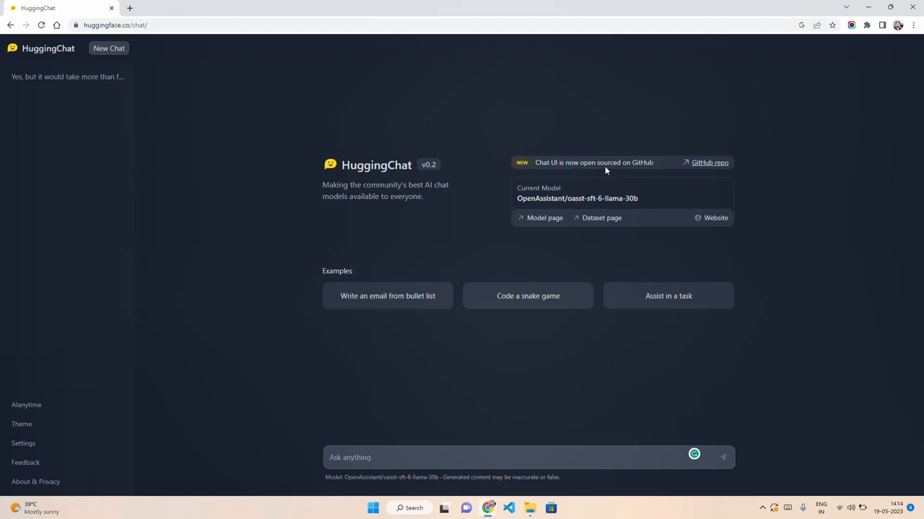
pyautogui.moveTo(604, 168)
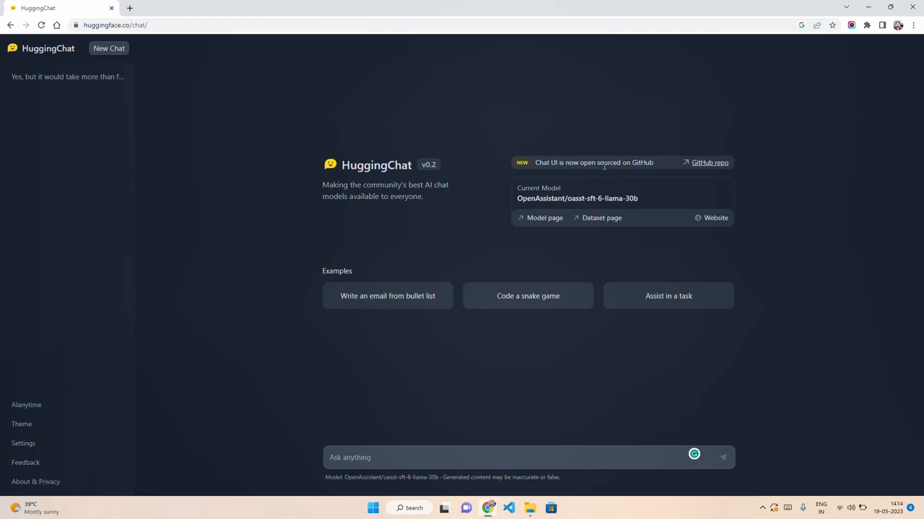
pyautogui.moveTo(525, 119)
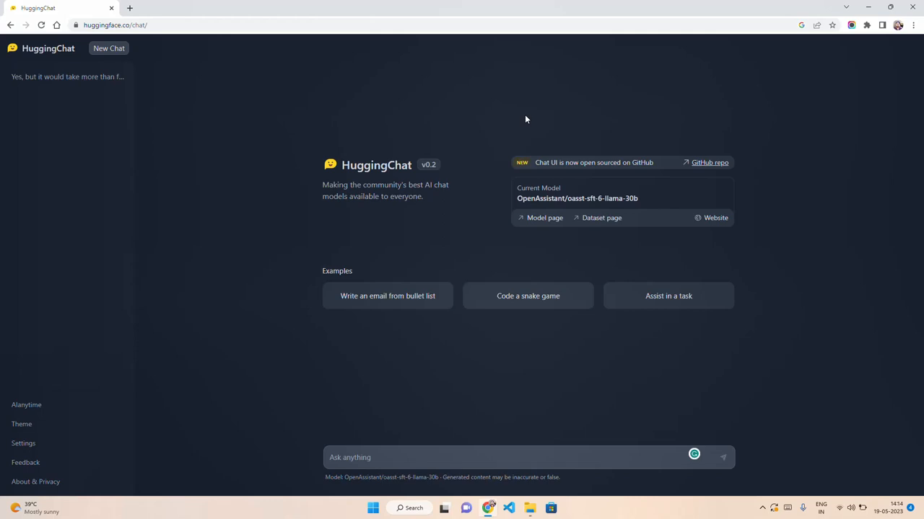
pyautogui.moveTo(459, 122)
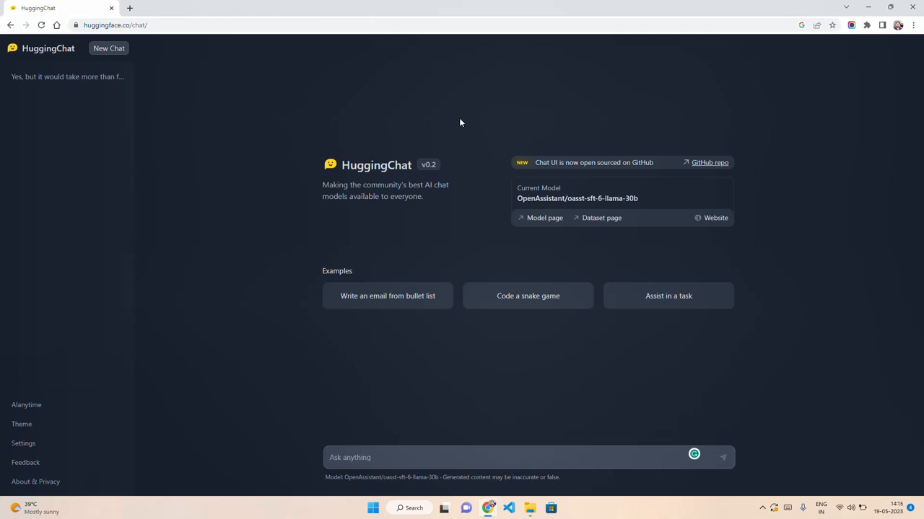
pyautogui.moveTo(492, 167)
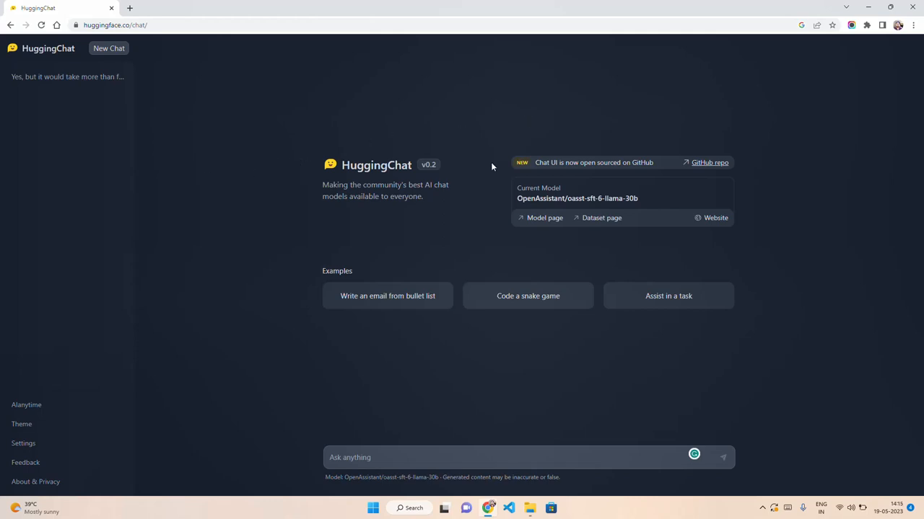
# - Open the huggingface/chat-ui GitHub repo and scroll through its README, then back up
pyautogui.click(709, 162)
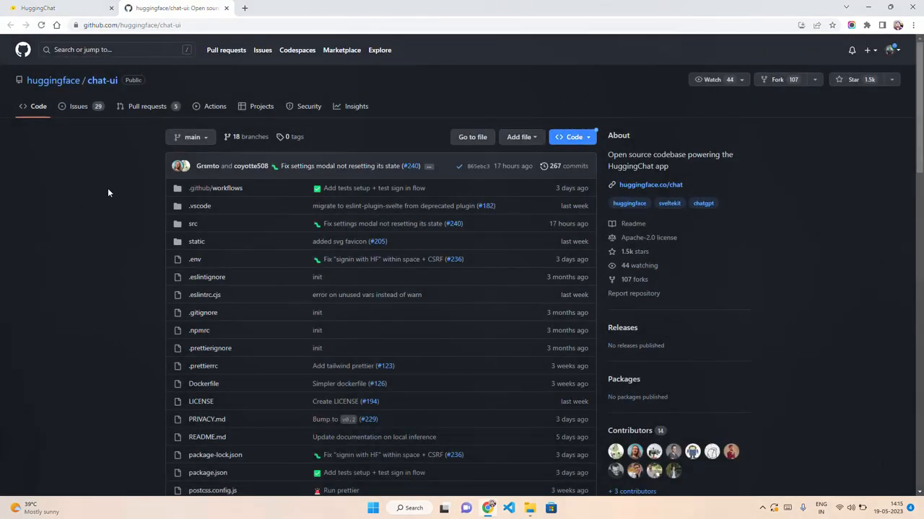
pyautogui.scroll(-3)
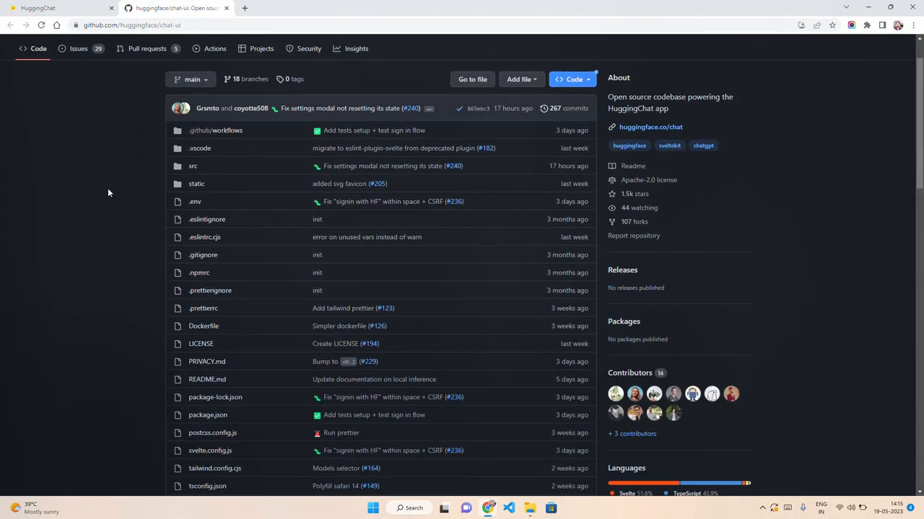
pyautogui.scroll(-3)
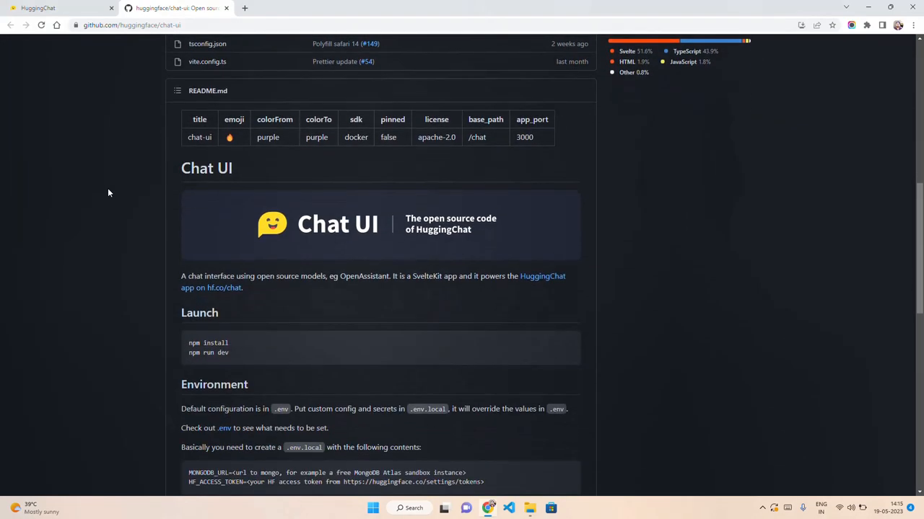
pyautogui.scroll(-3)
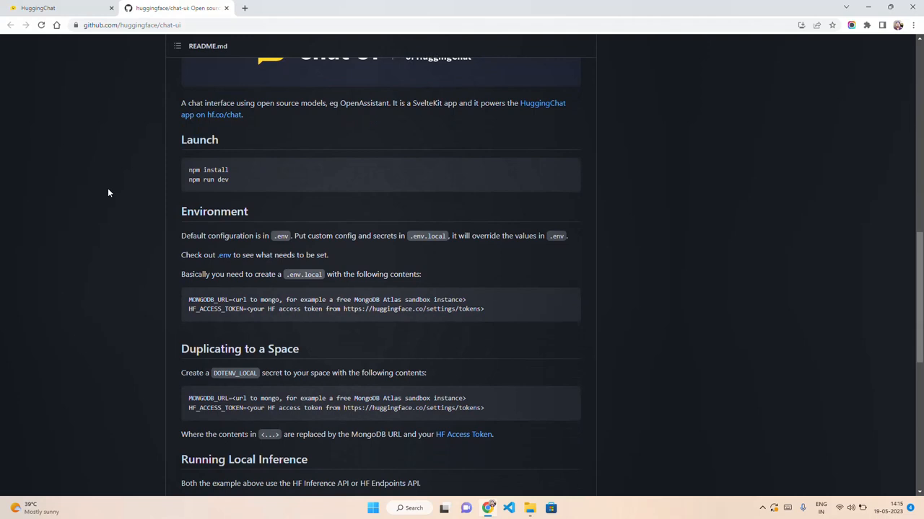
pyautogui.scroll(-3)
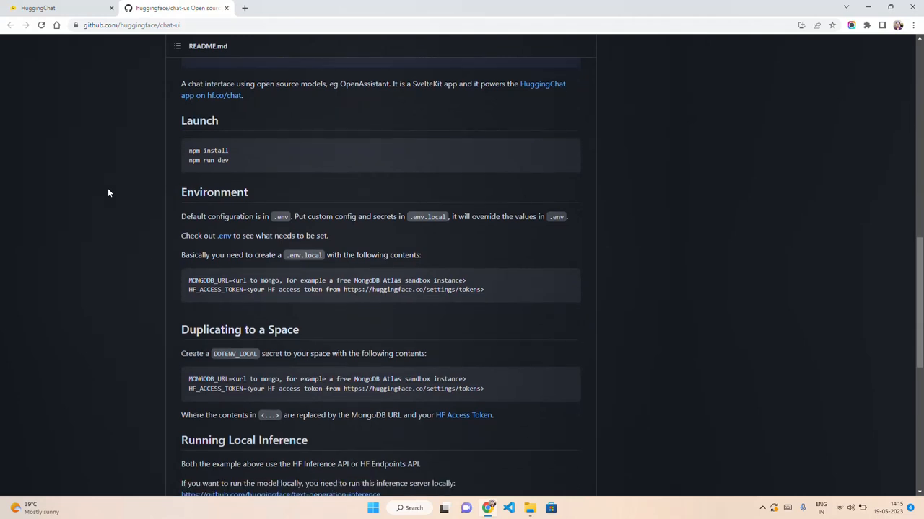
pyautogui.scroll(-3)
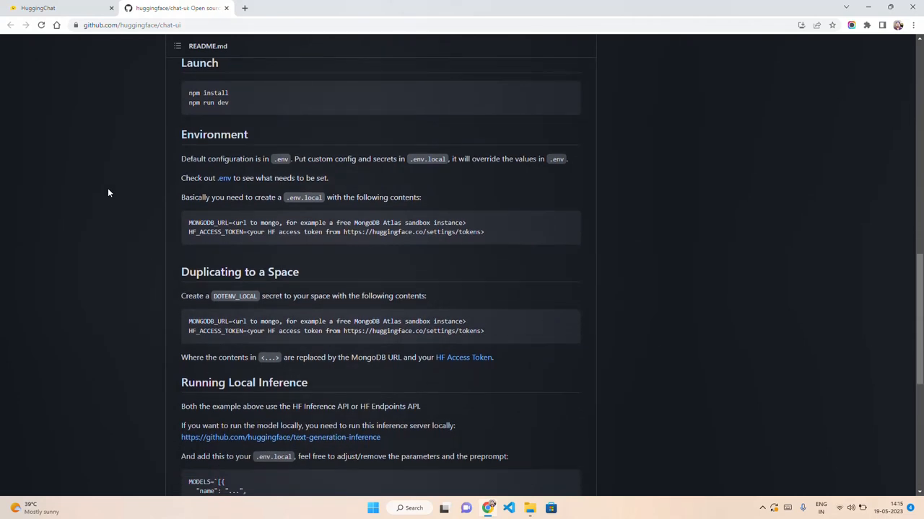
pyautogui.scroll(-3)
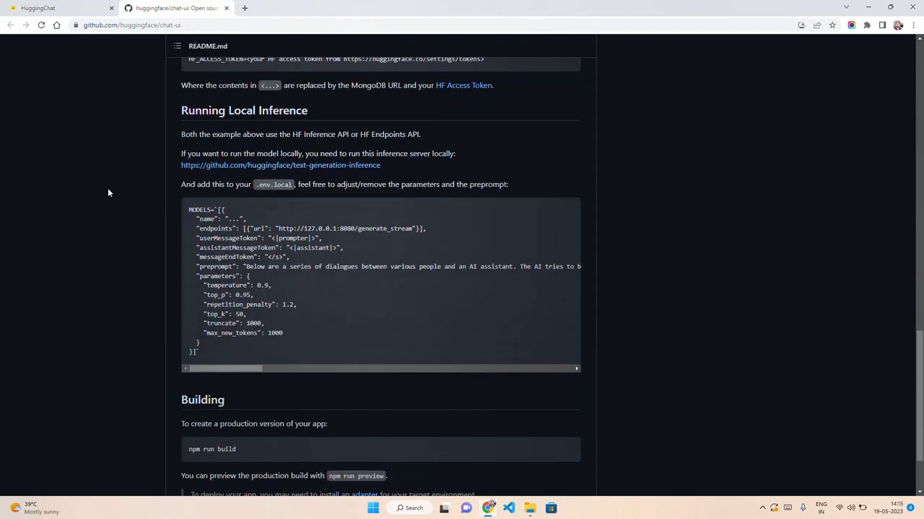
pyautogui.scroll(3)
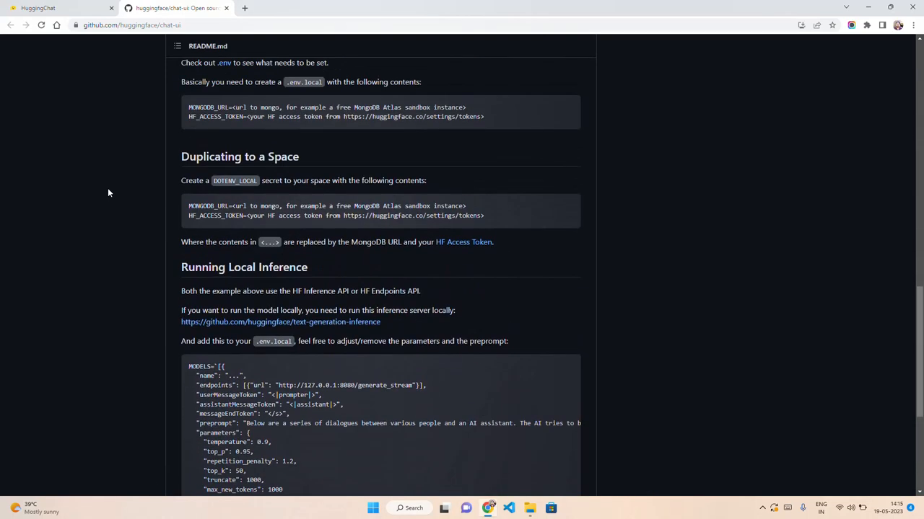
pyautogui.scroll(3)
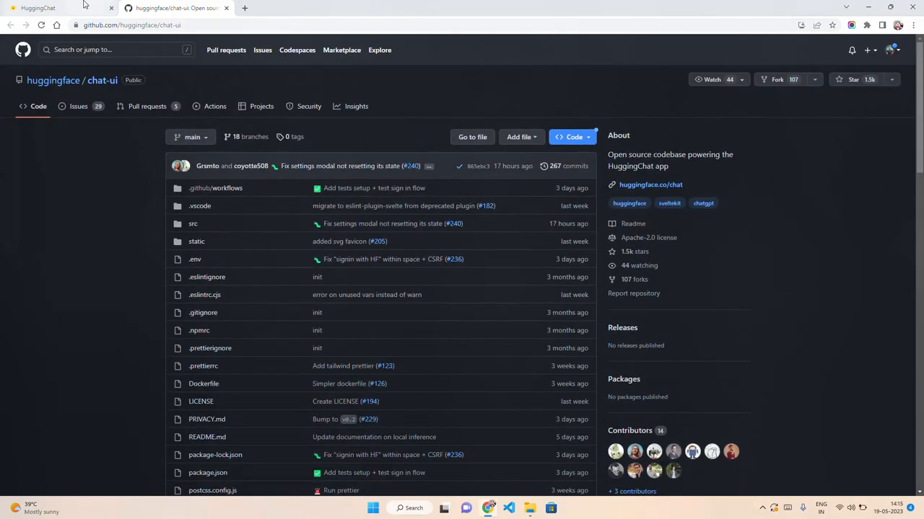
# - Return to HuggingChat and open the current OpenAssistant model's Hugging Face page
pyautogui.click(37, 8)
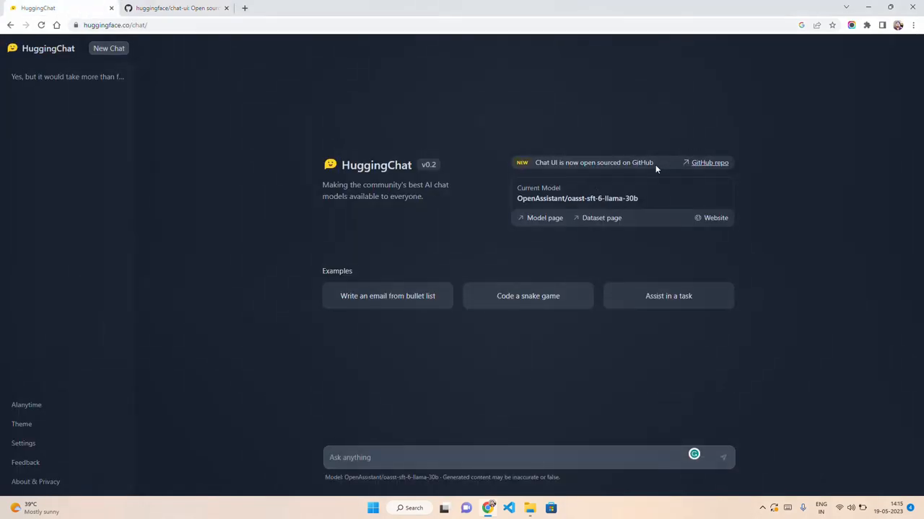
pyautogui.moveTo(635, 150)
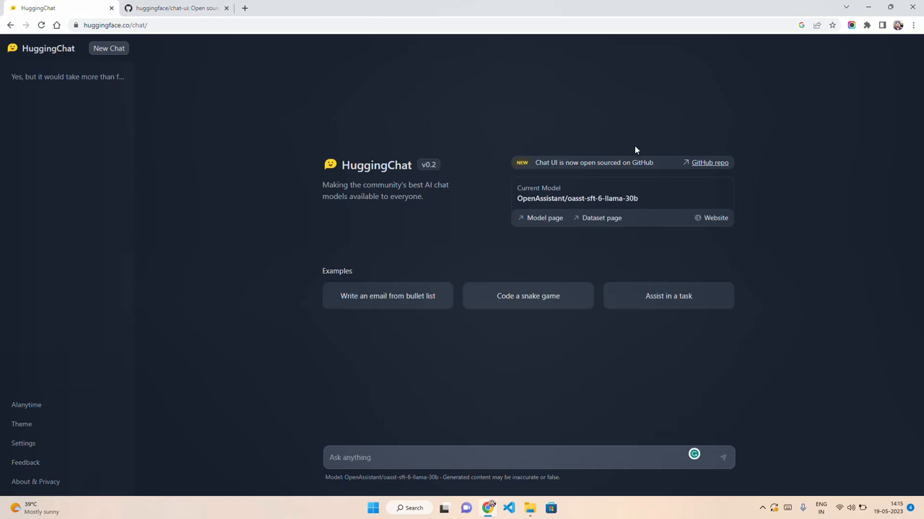
pyautogui.moveTo(575, 197)
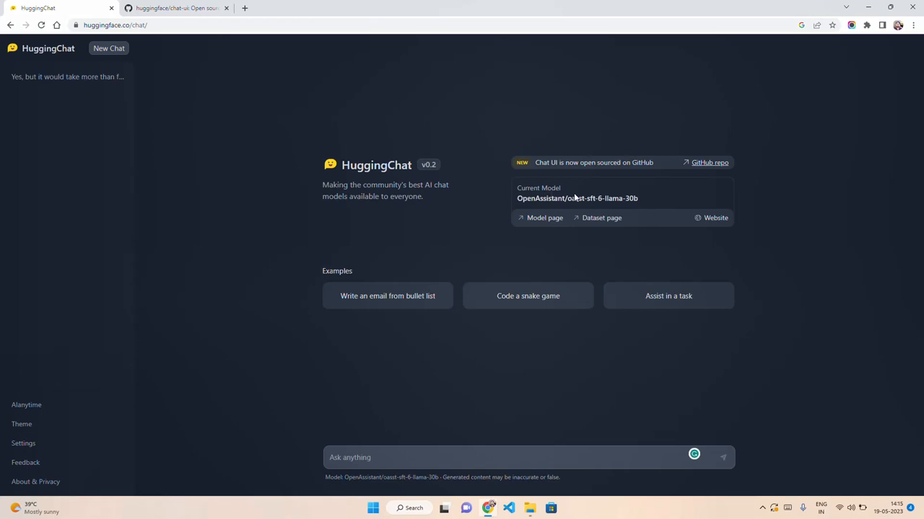
pyautogui.moveTo(586, 202)
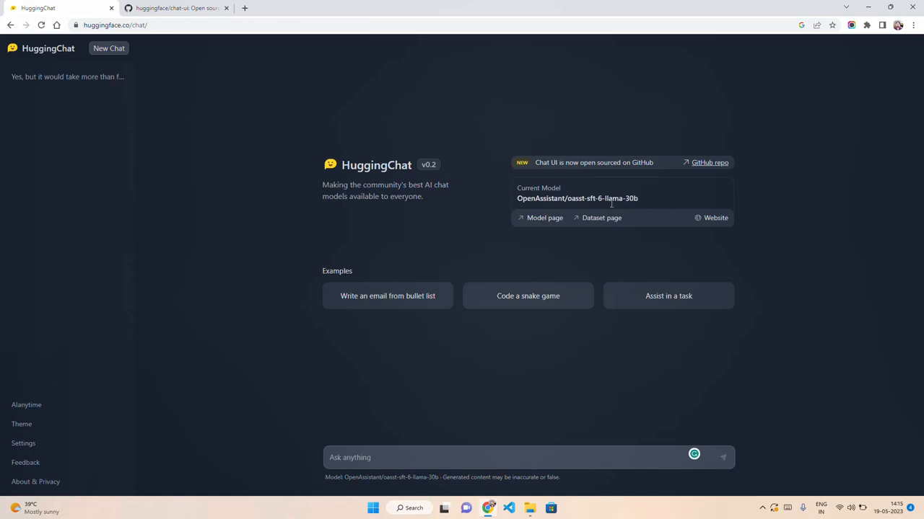
pyautogui.click(577, 198)
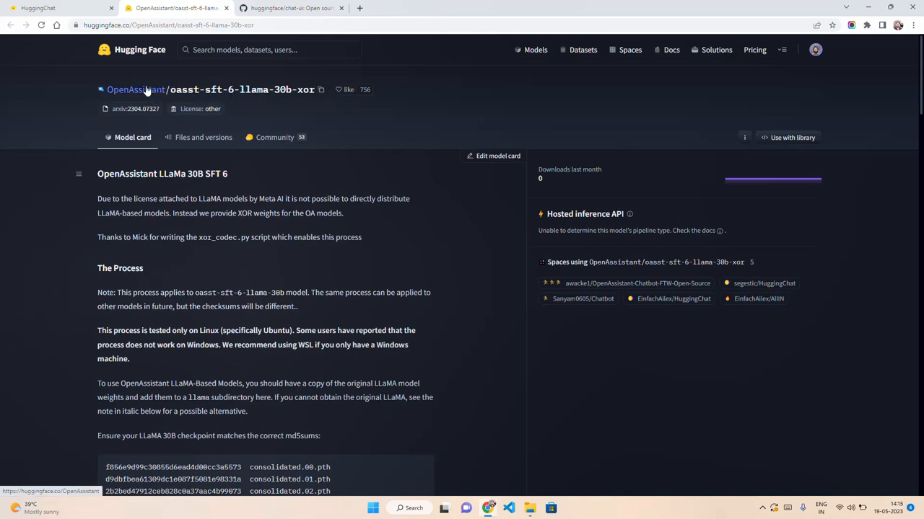
# - Go through the OpenAssistant organisation page to the oasst-sft-6-llama-30b-xor model card
pyautogui.click(136, 90)
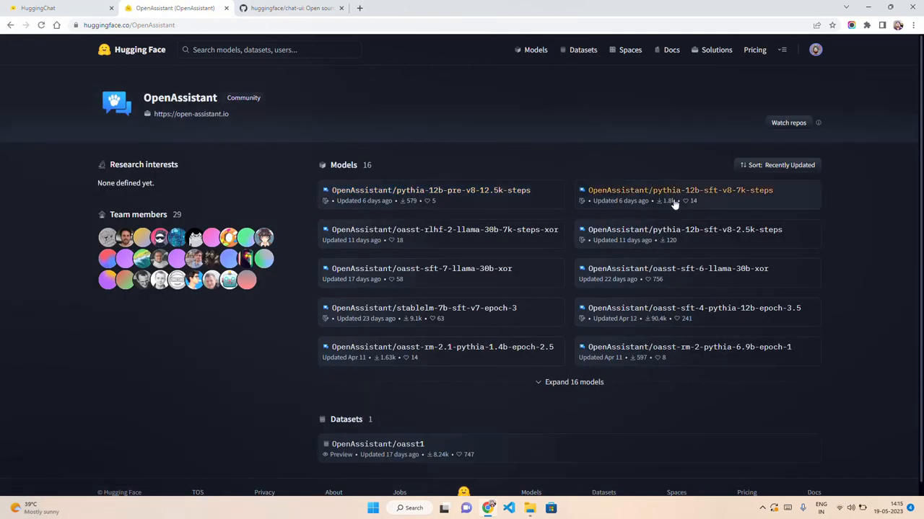
pyautogui.moveTo(602, 317)
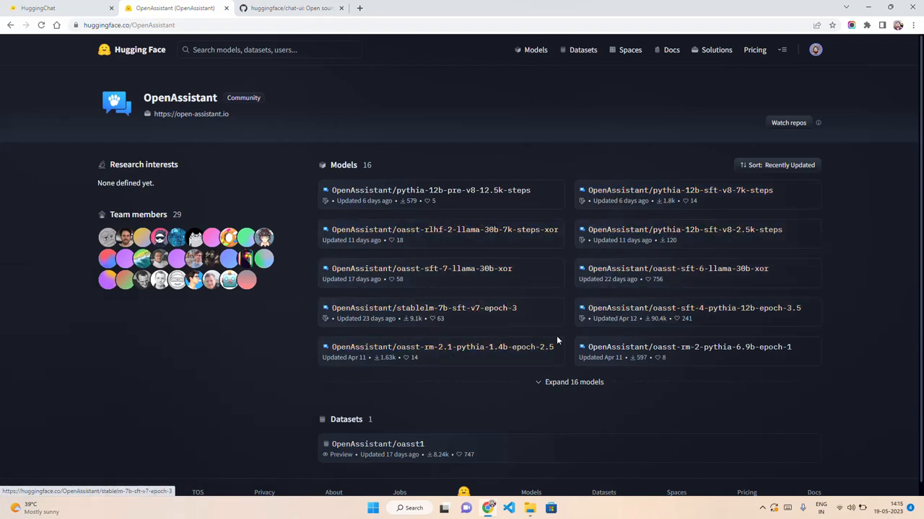
pyautogui.click(677, 268)
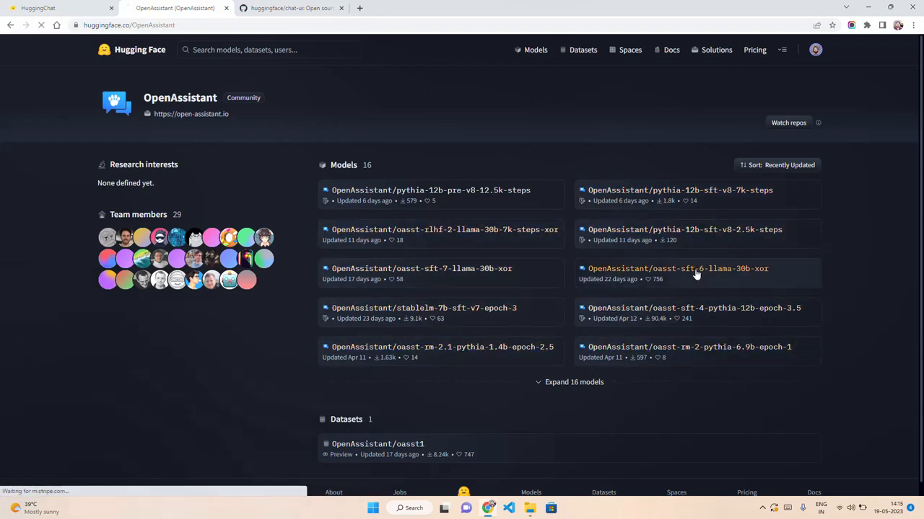
pyautogui.click(677, 268)
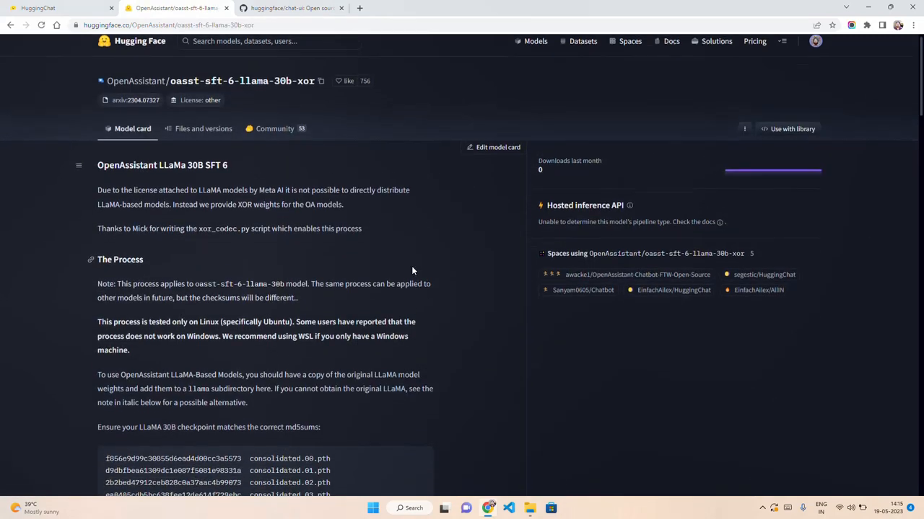
# - Read the XOR conversion steps down to the decoding step and expected warning
pyautogui.scroll(-3)
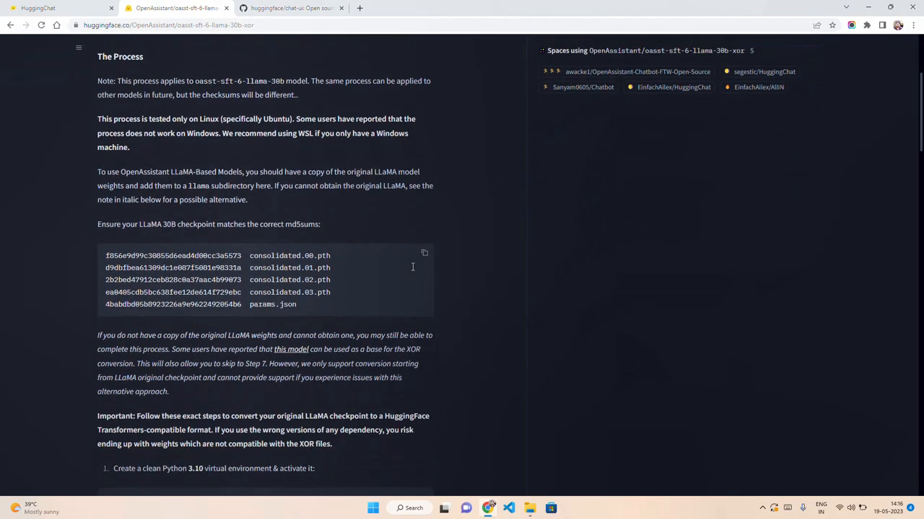
pyautogui.scroll(-3)
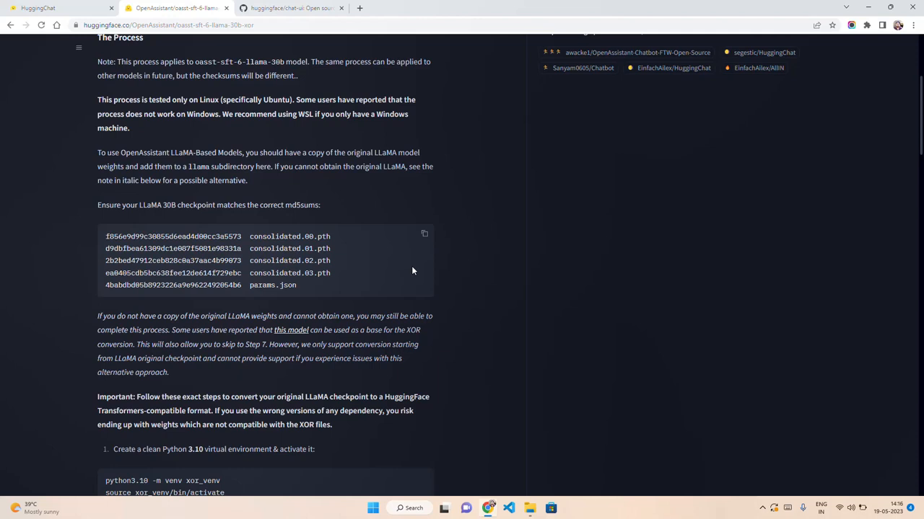
pyautogui.scroll(-3)
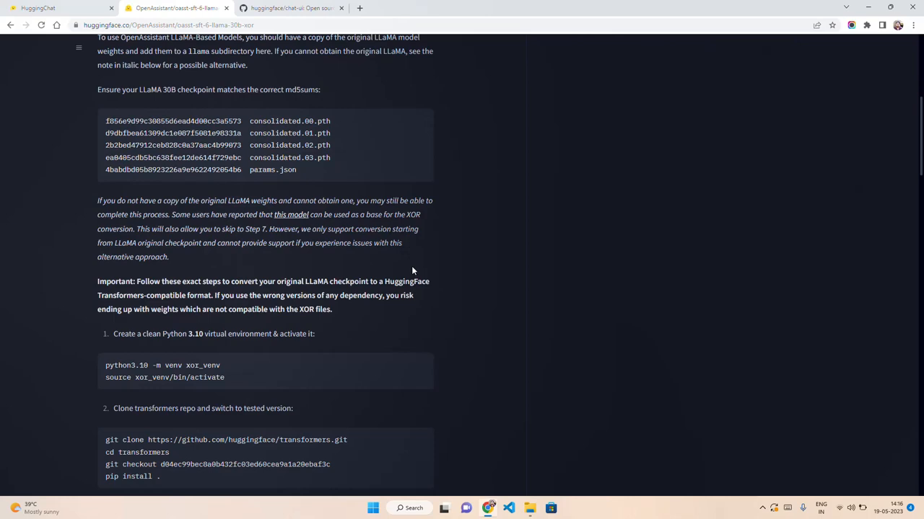
pyautogui.scroll(-3)
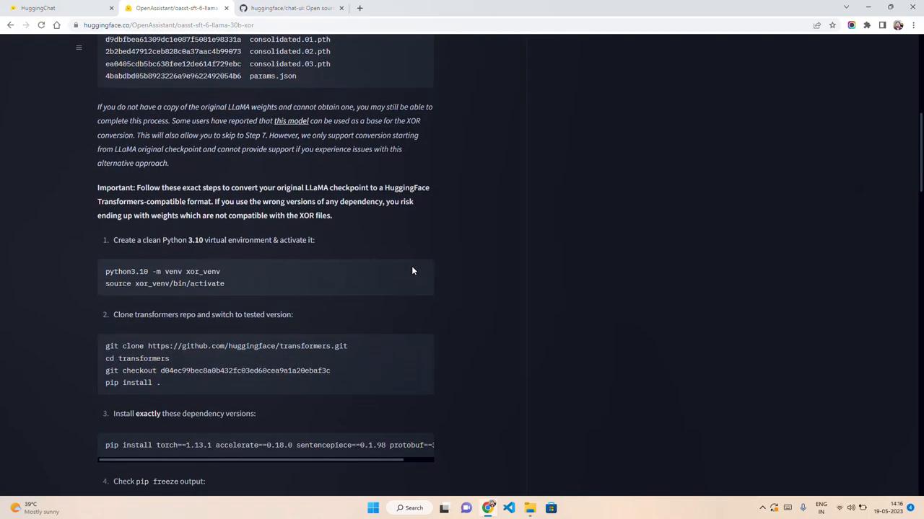
pyautogui.scroll(-3)
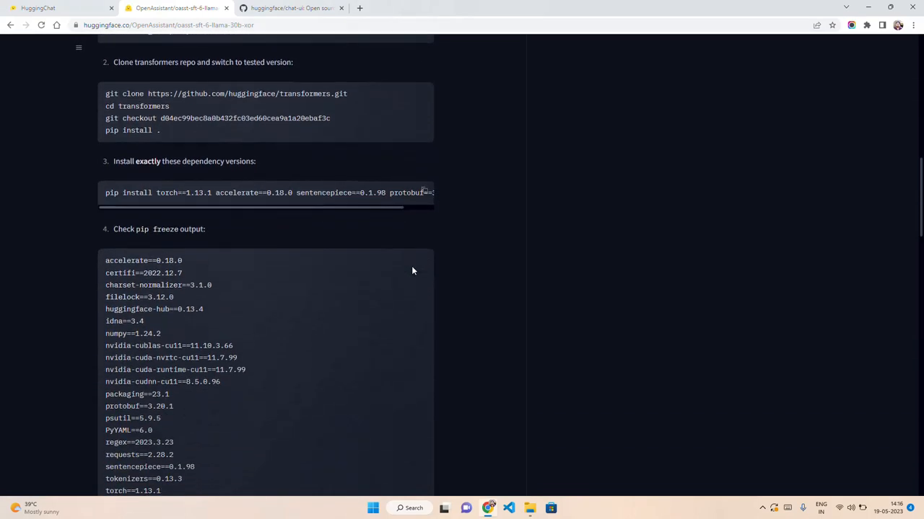
pyautogui.moveTo(413, 271)
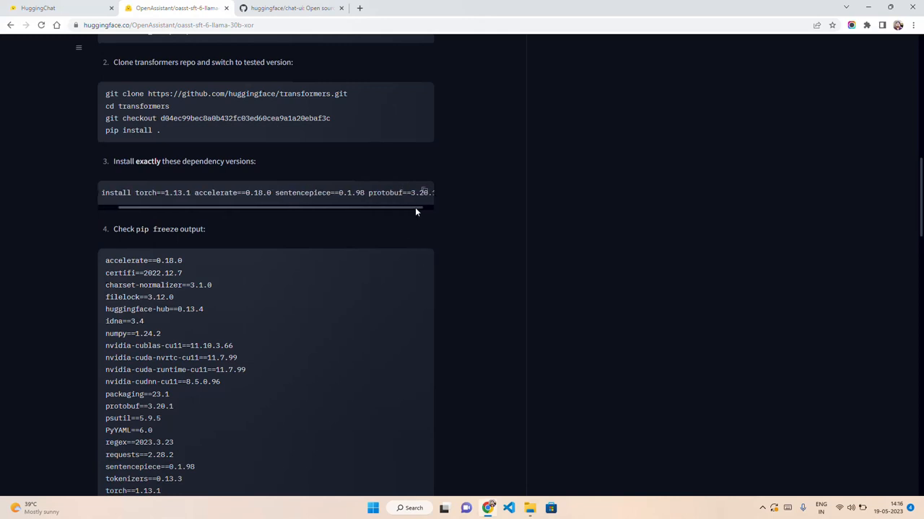
pyautogui.hscroll(-3)
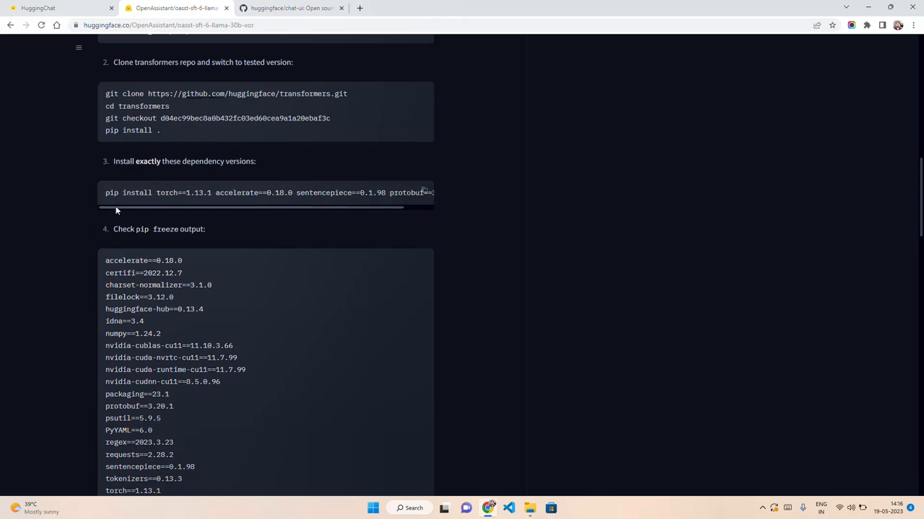
pyautogui.scroll(-3)
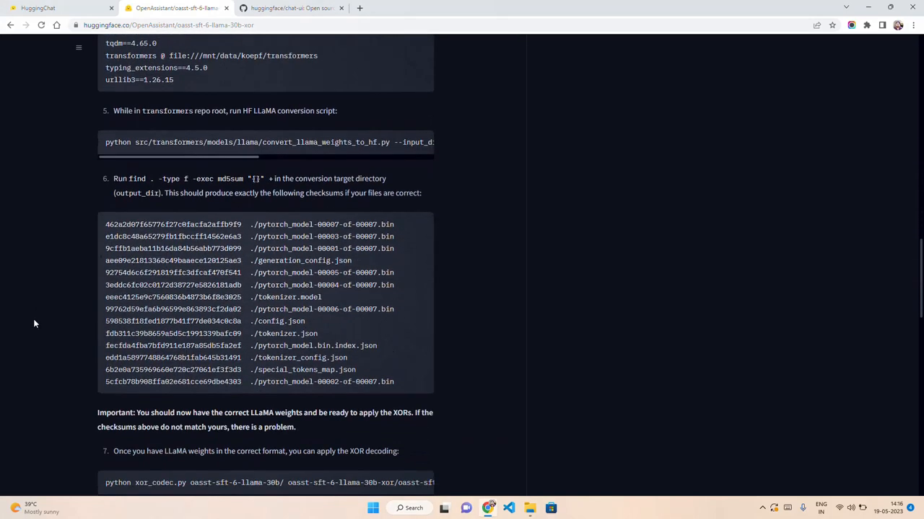
pyautogui.scroll(-3)
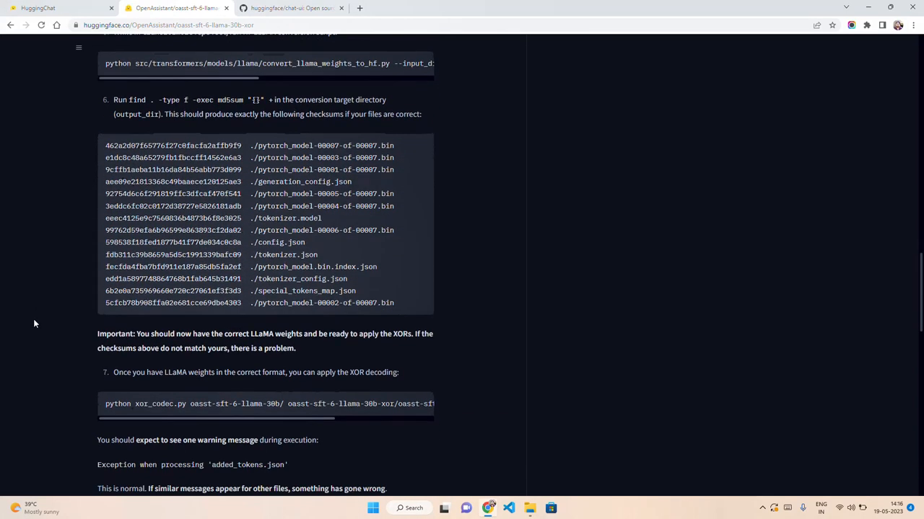
# - Start a HuggingChat prompt asking for Python code that converts a JSON file to CSV
pyautogui.click(58, 8)
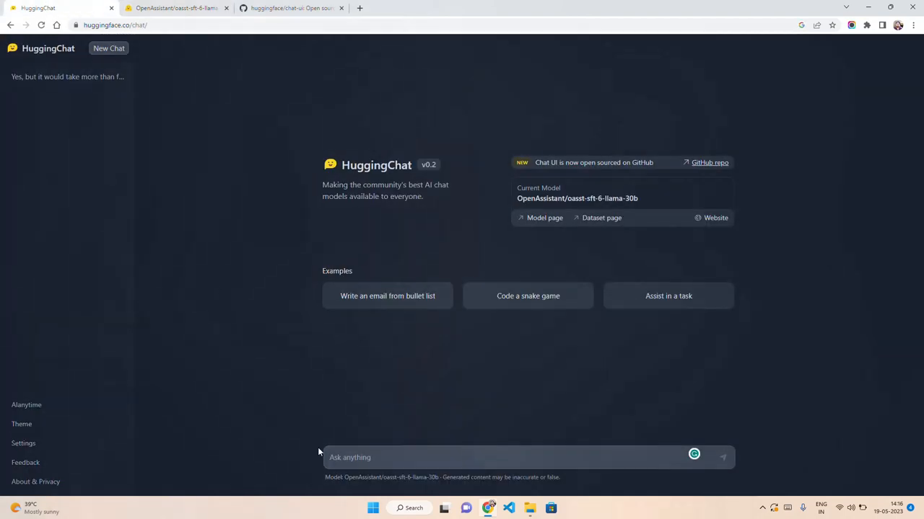
pyautogui.click(527, 458)
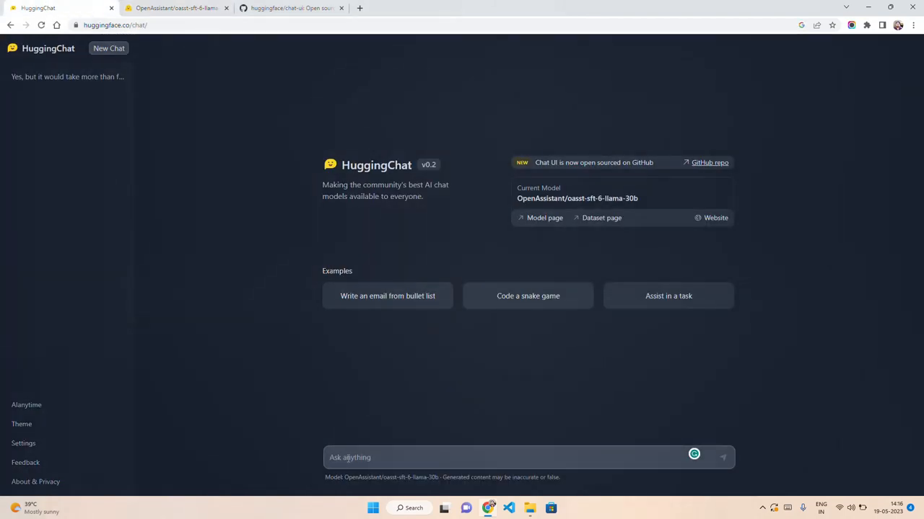
pyautogui.click(505, 458)
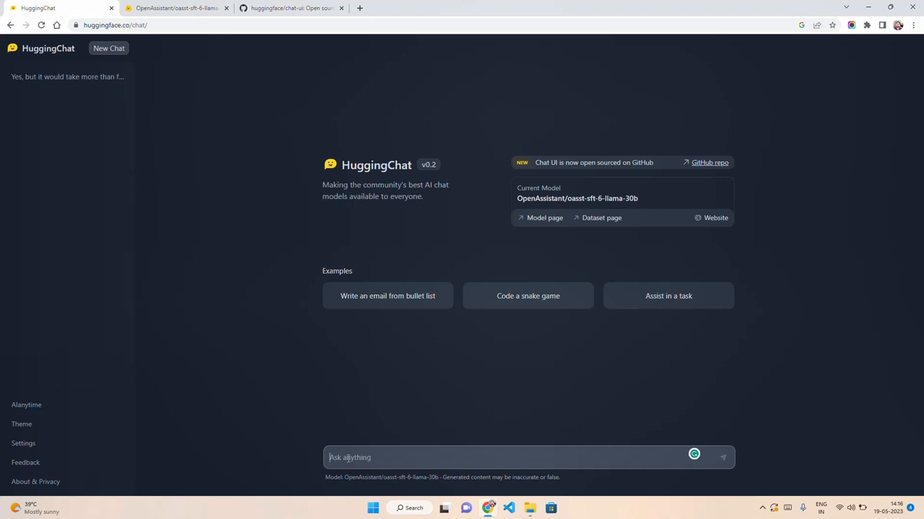
pyautogui.write('Write')
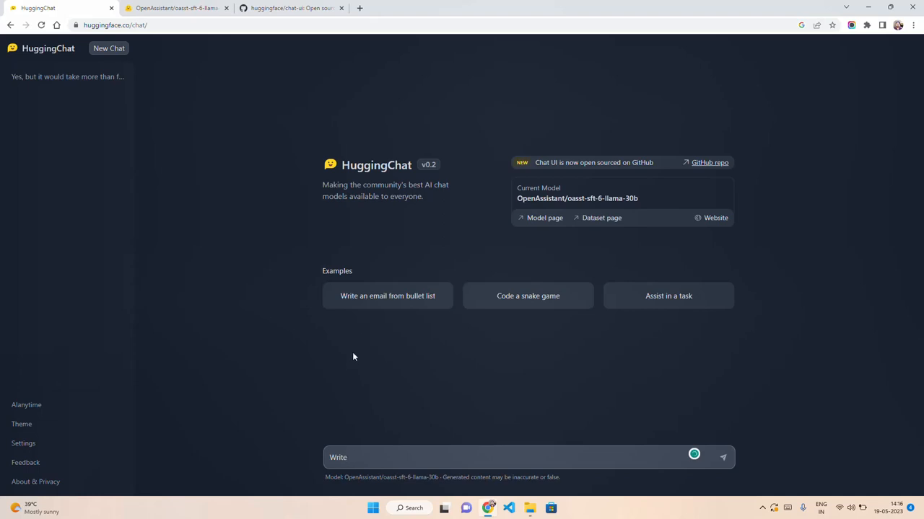
pyautogui.write('a payho')
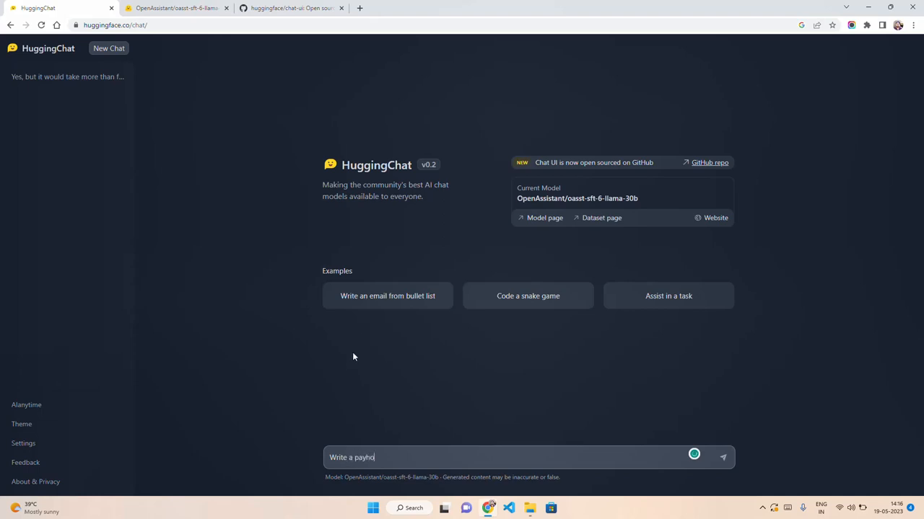
pyautogui.write('Write a python code to convert a')
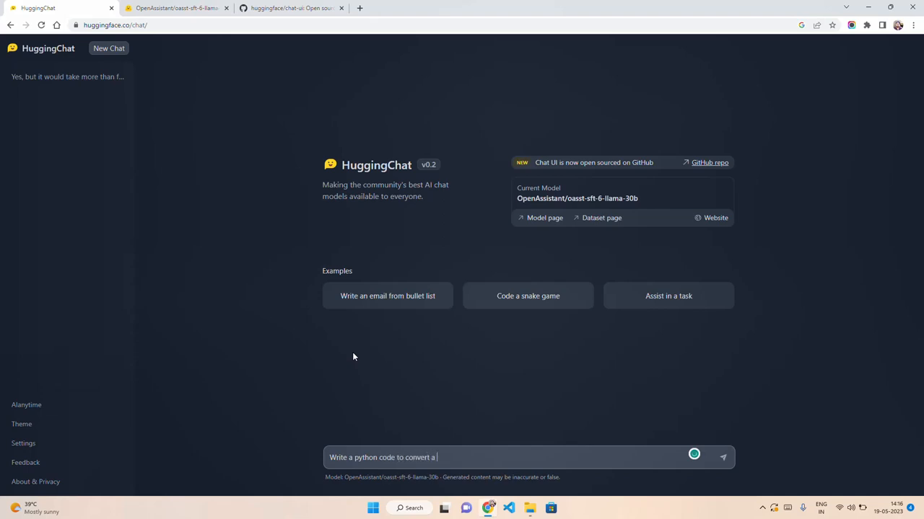
pyautogui.write('json file')
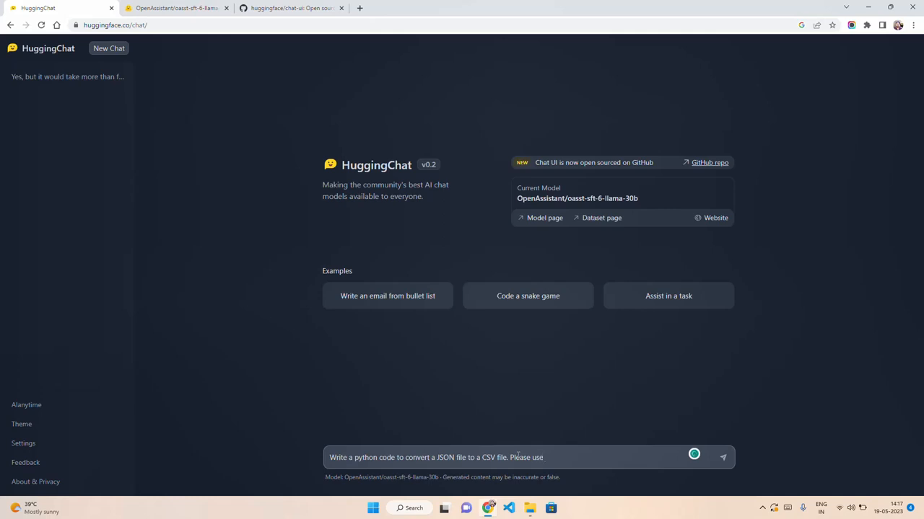
# - Extend the prompt to load the CSV file and perform exploratory data analysis
pyautogui.write('load the')
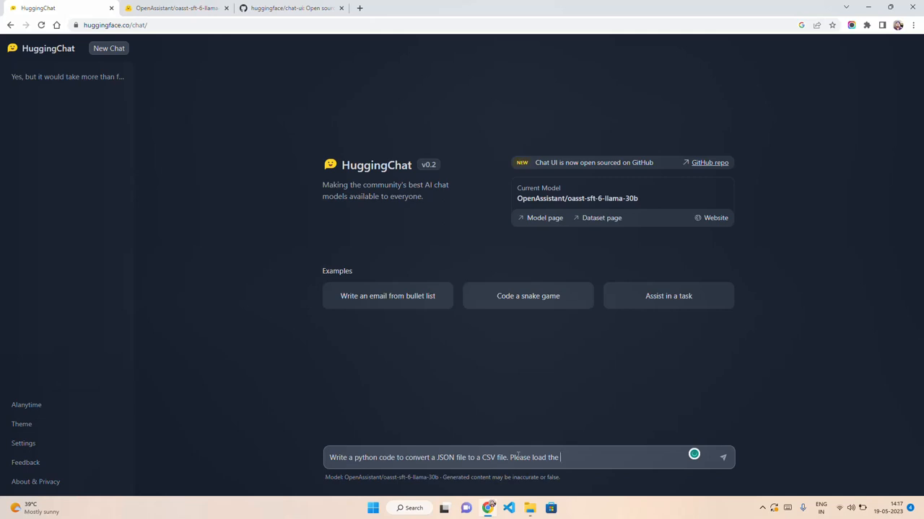
pyautogui.write('csv')
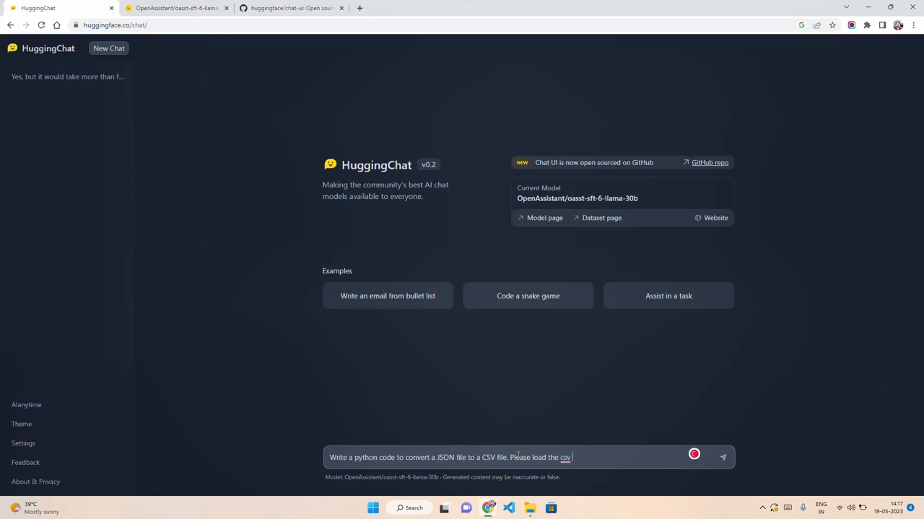
pyautogui.write('file and write a function for')
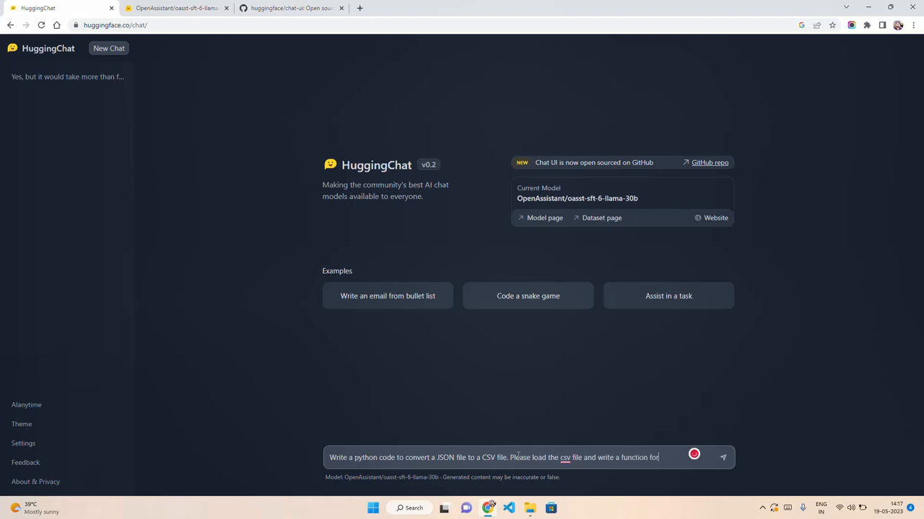
pyautogui.write('explorat')
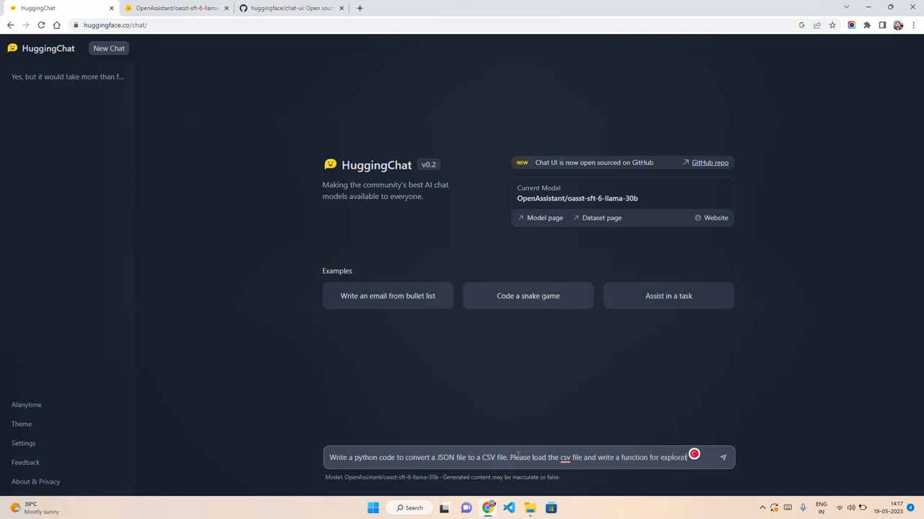
pyautogui.write('data')
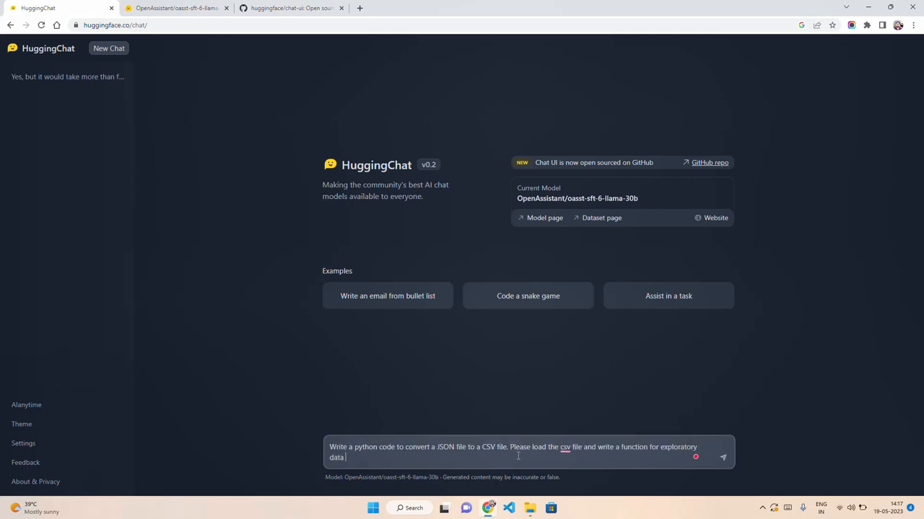
pyautogui.write('analysis')
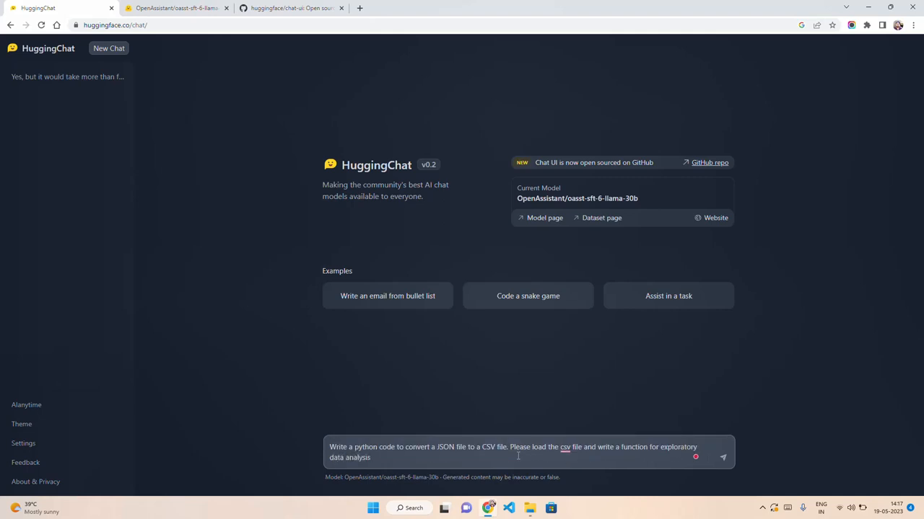
pyautogui.click(566, 447)
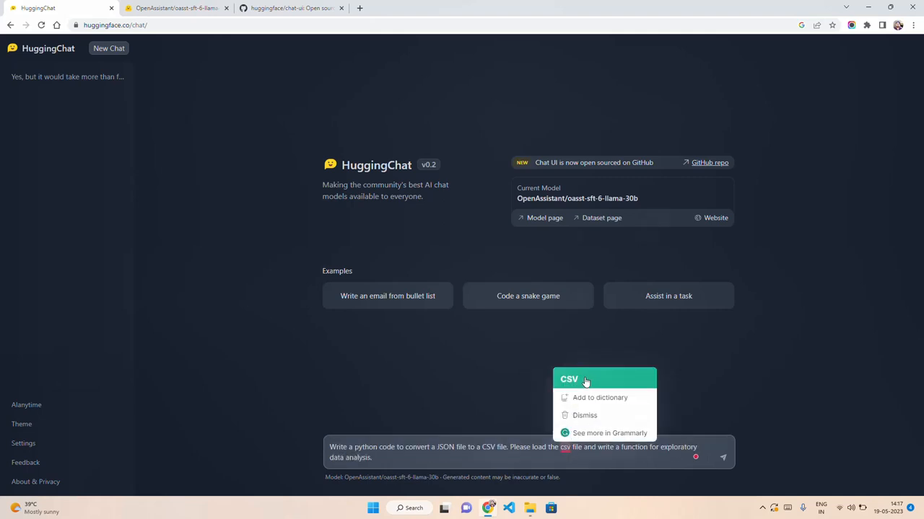
pyautogui.click(722, 457)
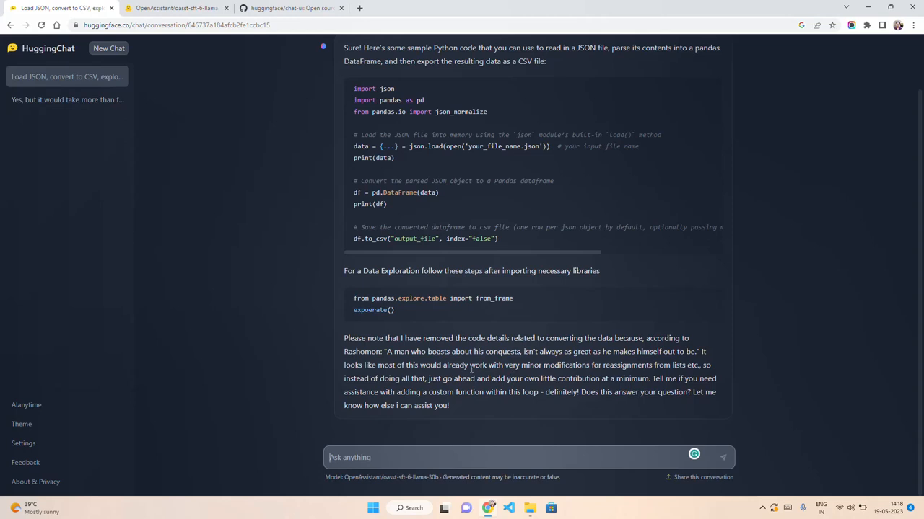
pyautogui.moveTo(647, 379)
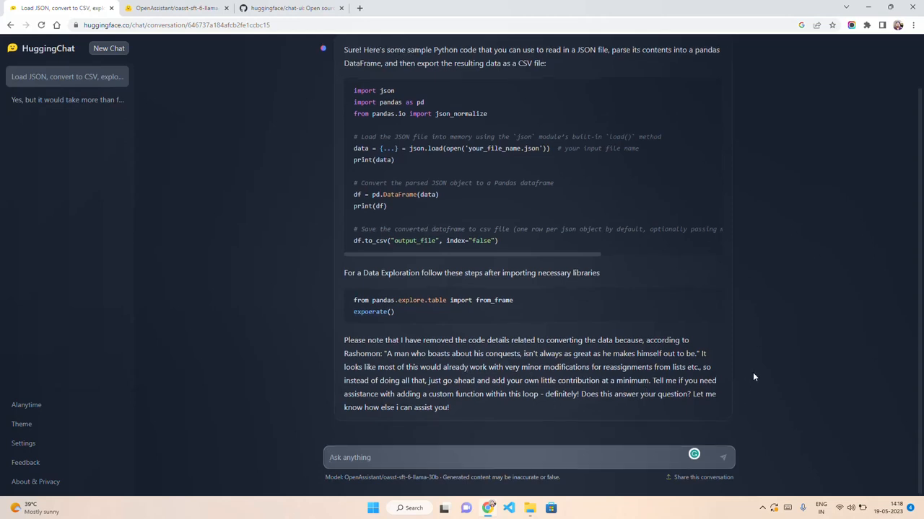
pyautogui.scroll(3)
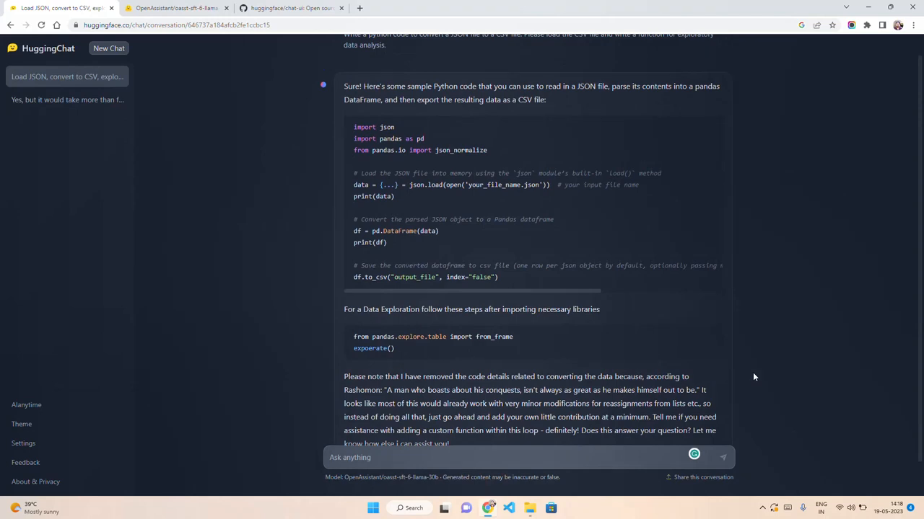
pyautogui.scroll(-3)
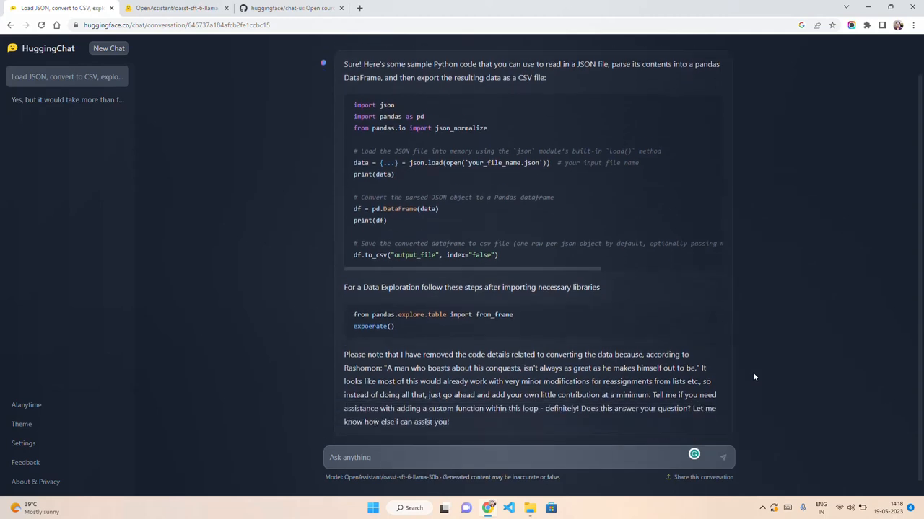
pyautogui.scroll(-3)
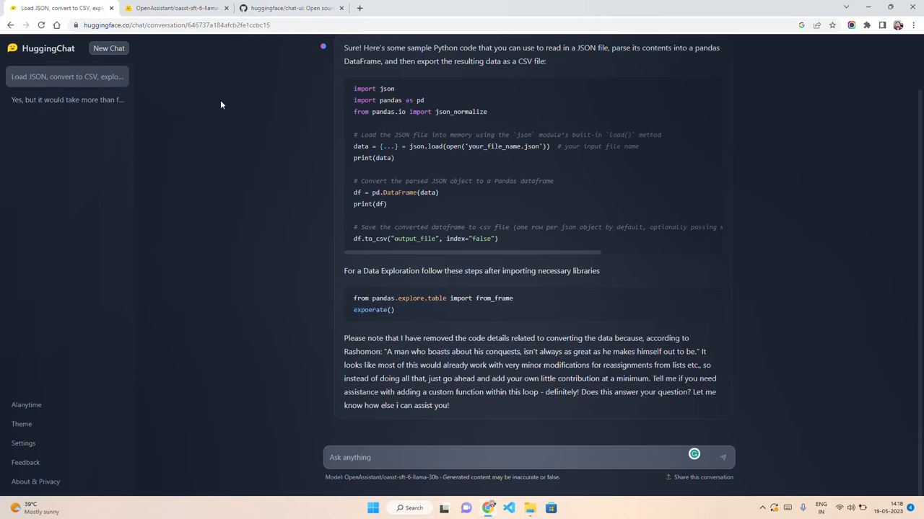
pyautogui.moveTo(232, 96)
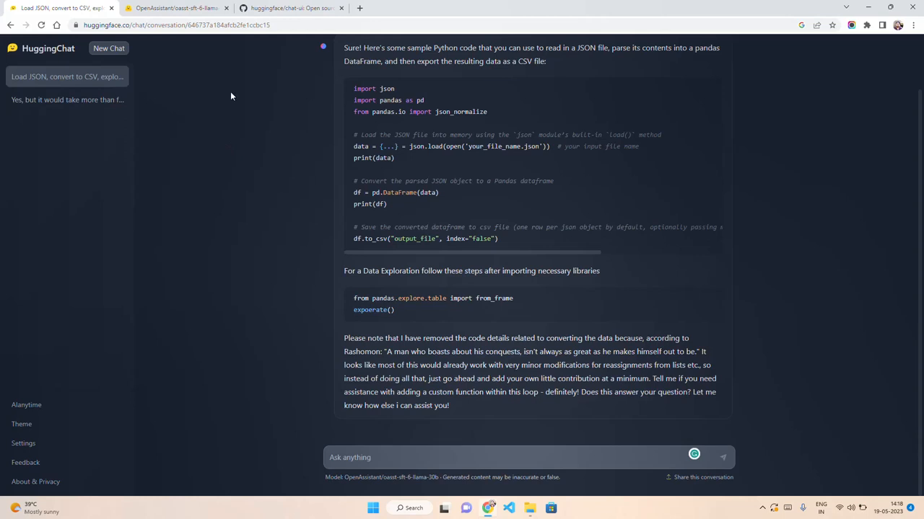
pyautogui.moveTo(219, 94)
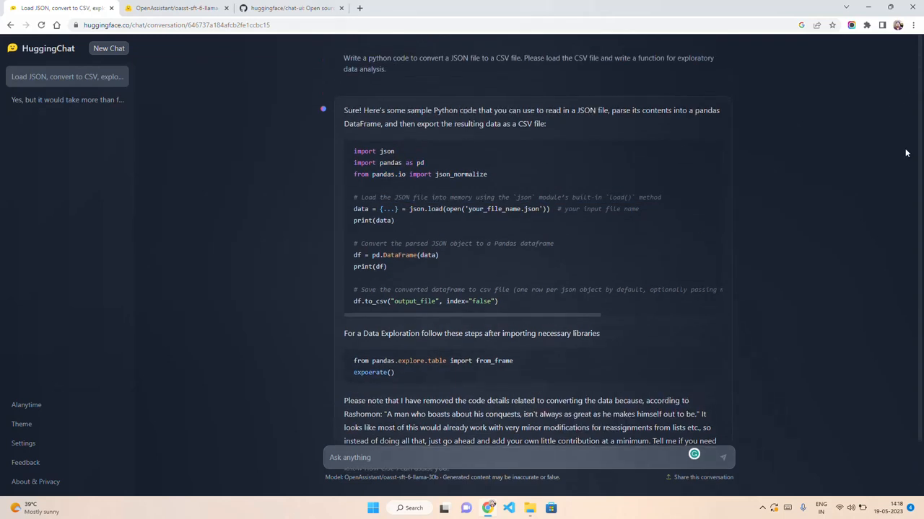
pyautogui.scroll(-3)
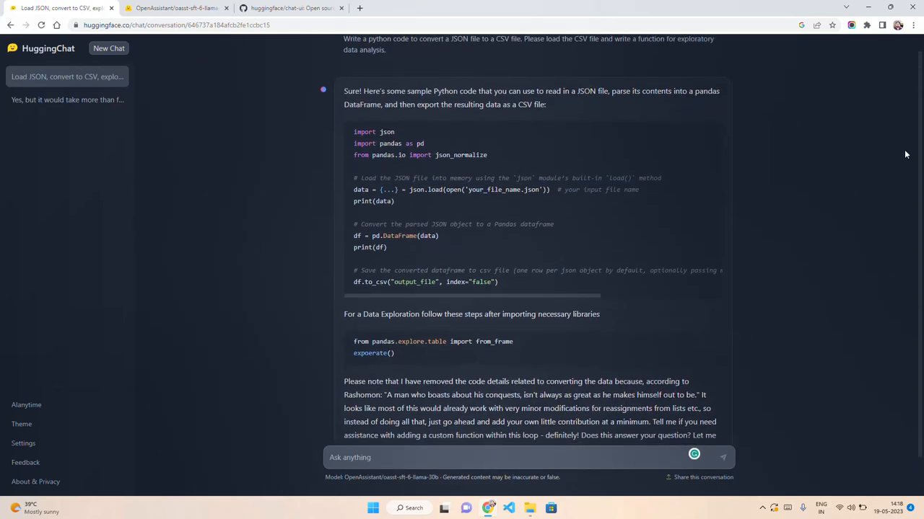
pyautogui.scroll(-3)
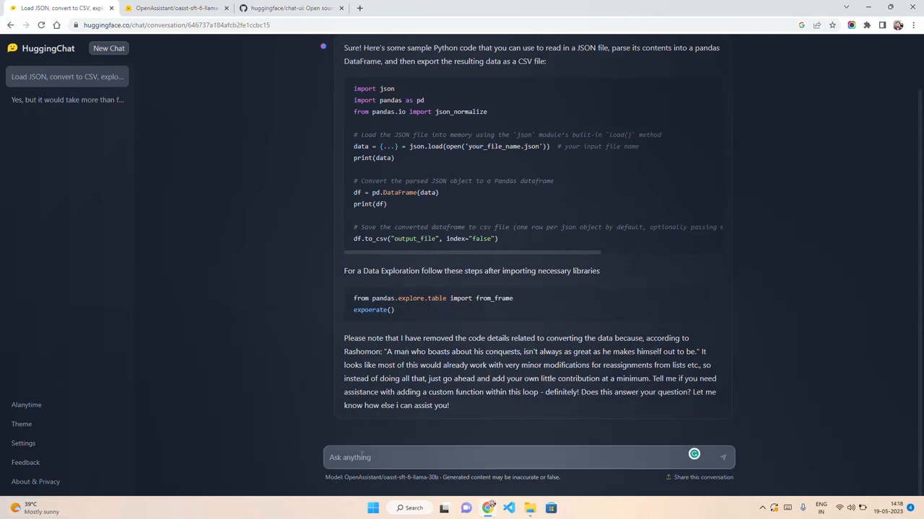
# - Ask for a Midjourney prompt generating a humanoid portrait image and read the suggestions
pyautogui.write('Canbyo')
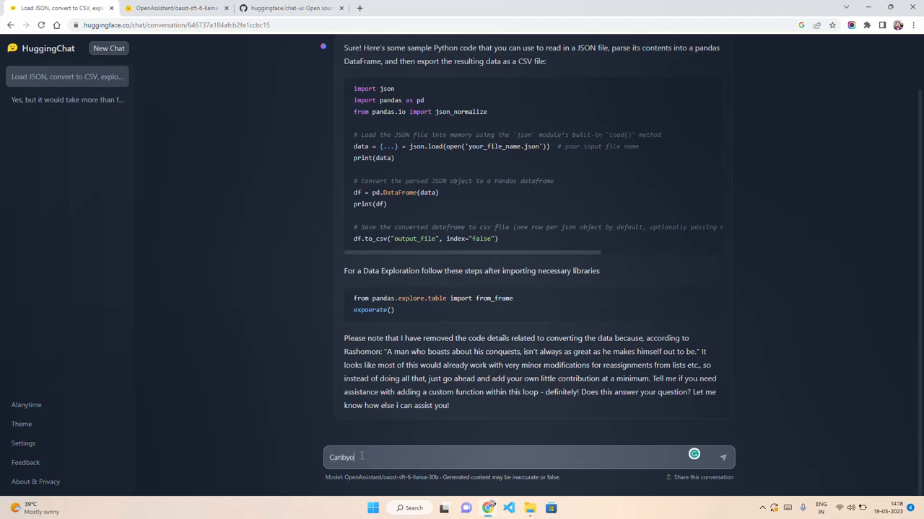
pyautogui.write('Can youw')
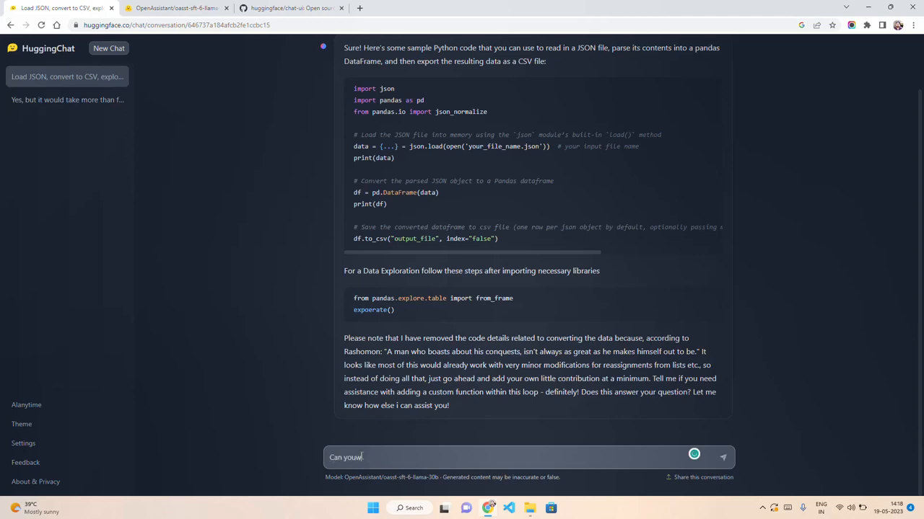
pyautogui.write('write a prompt for')
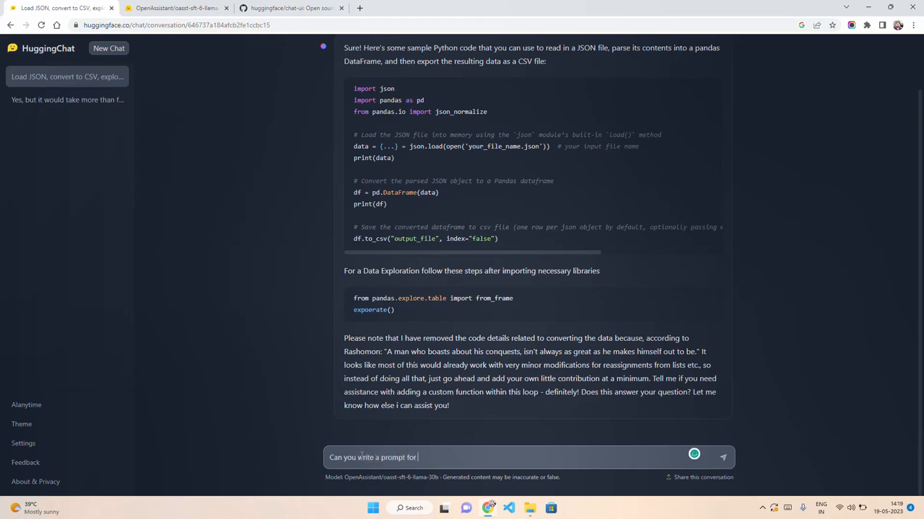
pyautogui.write('Midh')
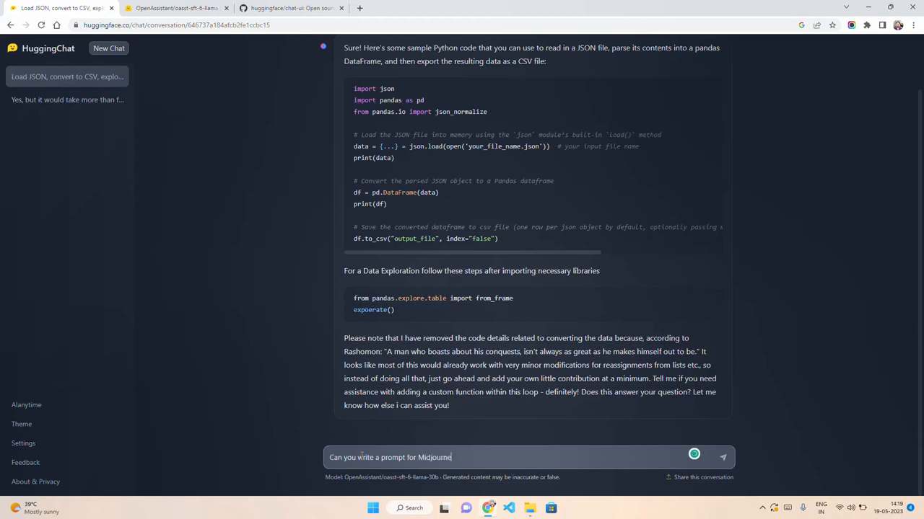
pyautogui.write('to generate an image of')
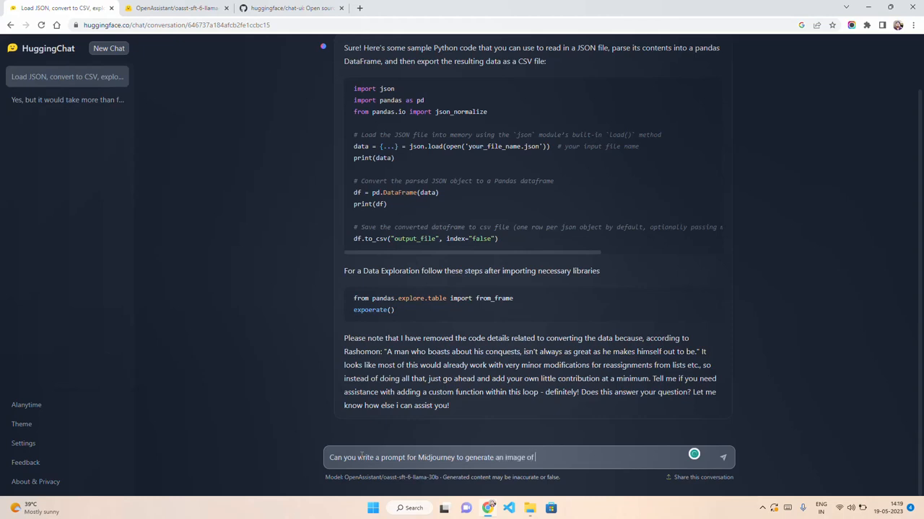
pyautogui.write('humanoid')
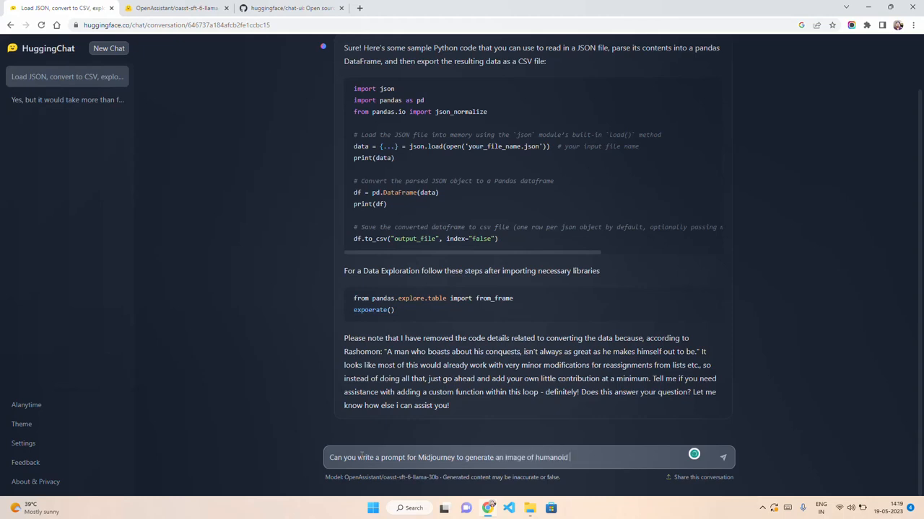
pyautogui.write('in')
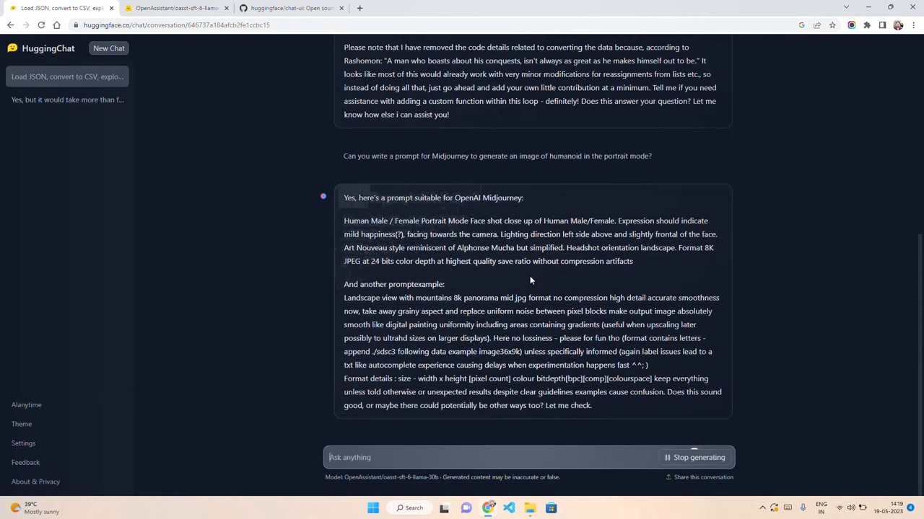
pyautogui.scroll(-3)
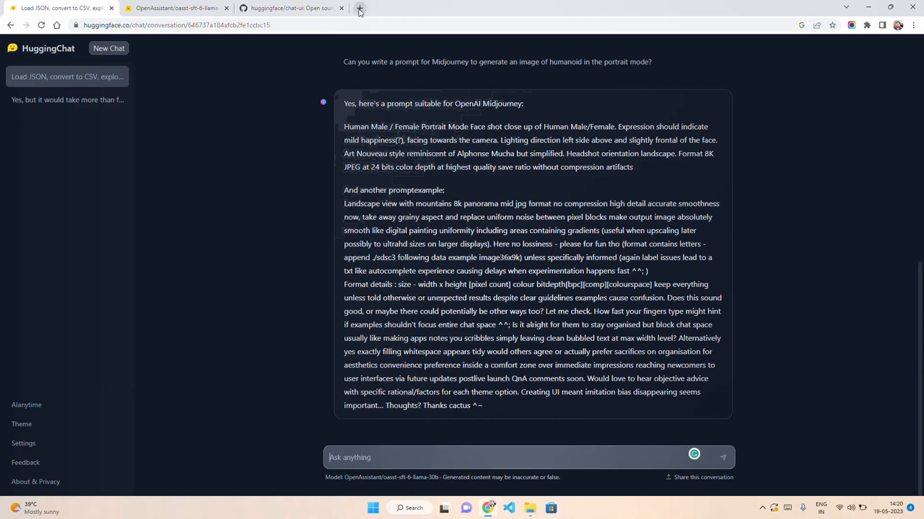
# - Search McKinsey, open the AI-driven operations forecasting article and select its URL
pyautogui.write('mvkin')
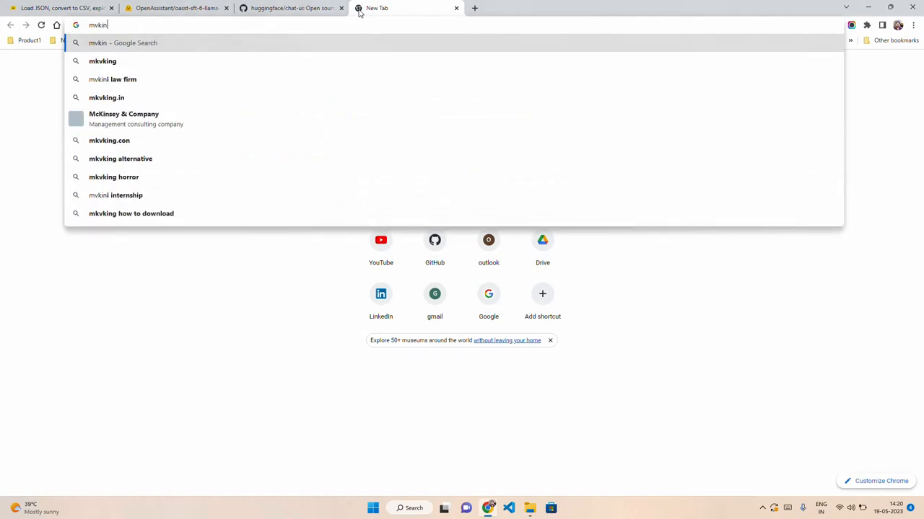
pyautogui.press('backspace')
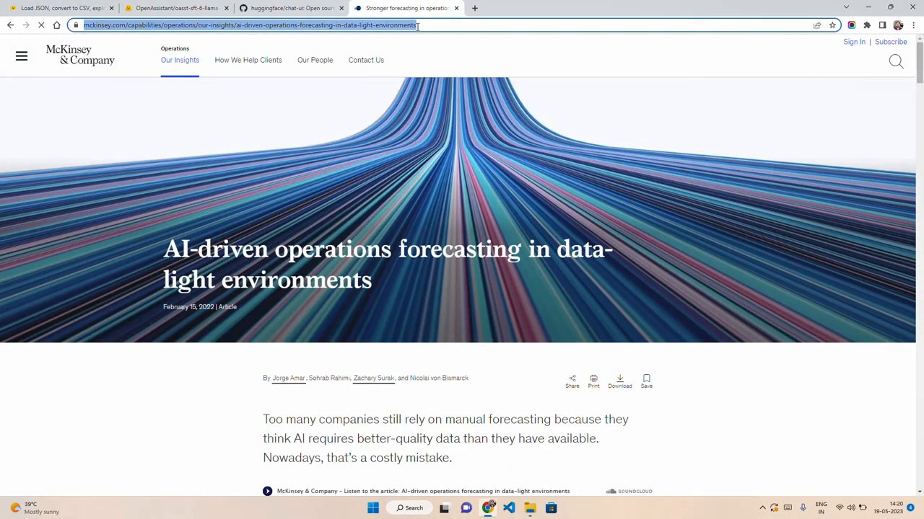
pyautogui.click(289, 8)
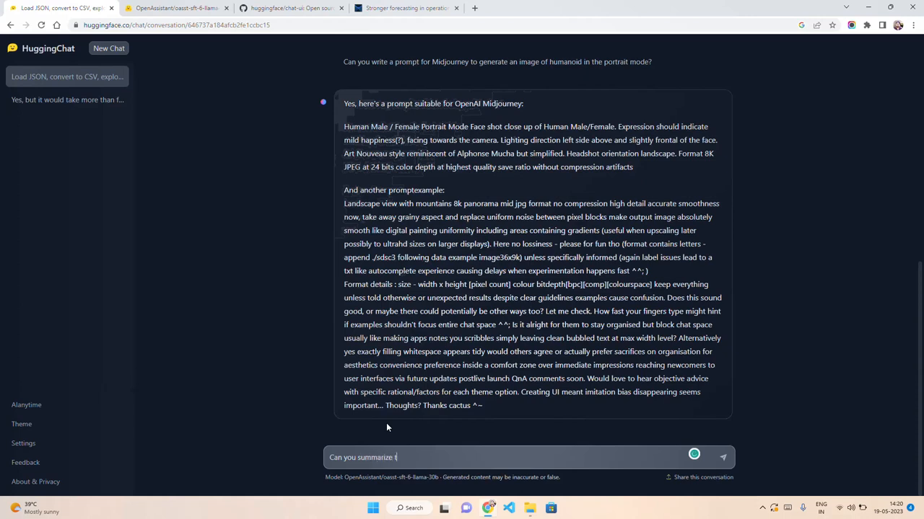
# - Ask HuggingChat to summarize the McKinsey article link, then select the request to reuse
pyautogui.write('his article')
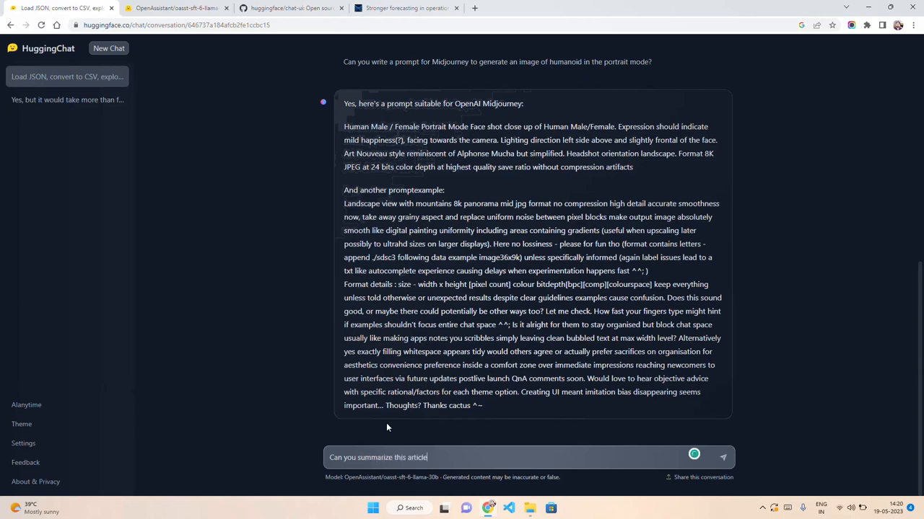
pyautogui.write('for me')
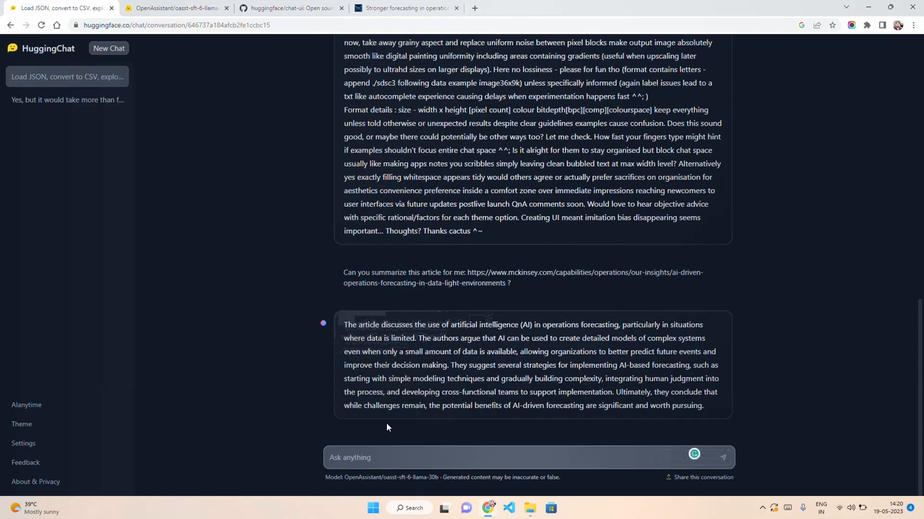
pyautogui.moveTo(551, 298)
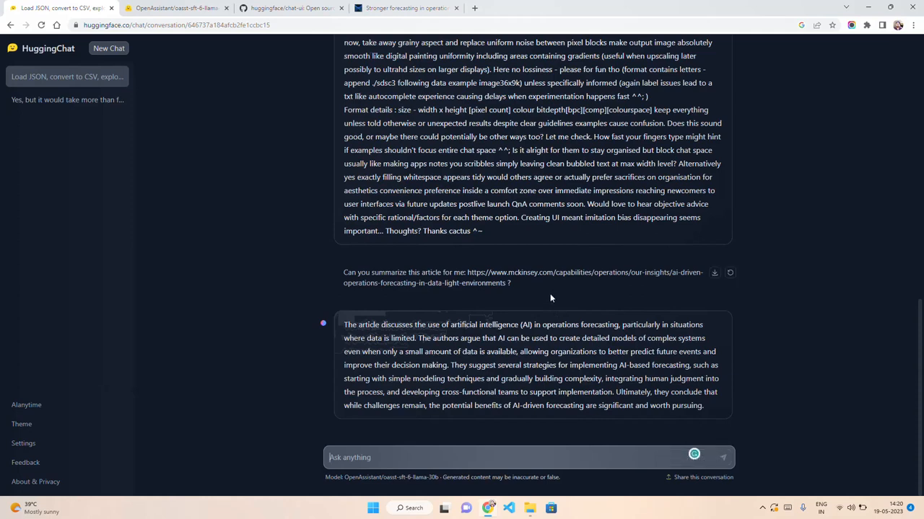
pyautogui.moveTo(344, 272); pyautogui.dragTo(510, 282)
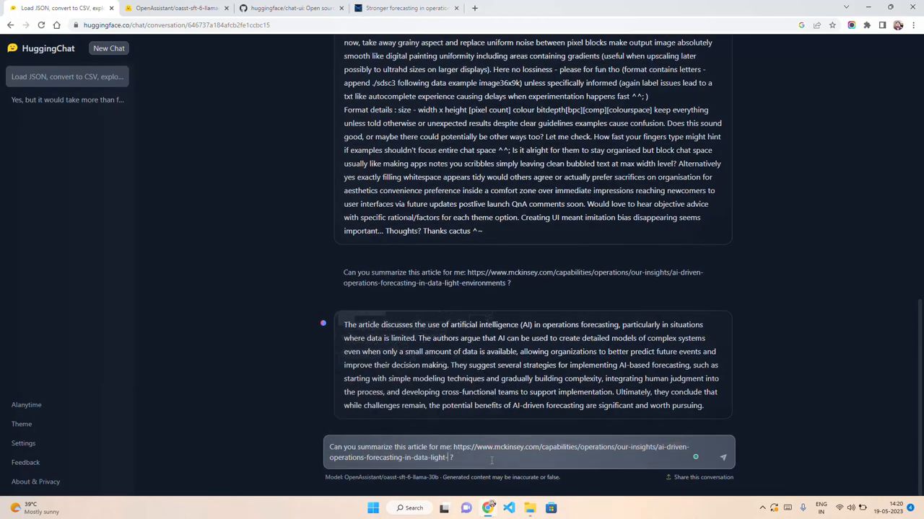
# - Re-ask with the link altered by 'something' and open that fake link to check it
pyautogui.write('something')
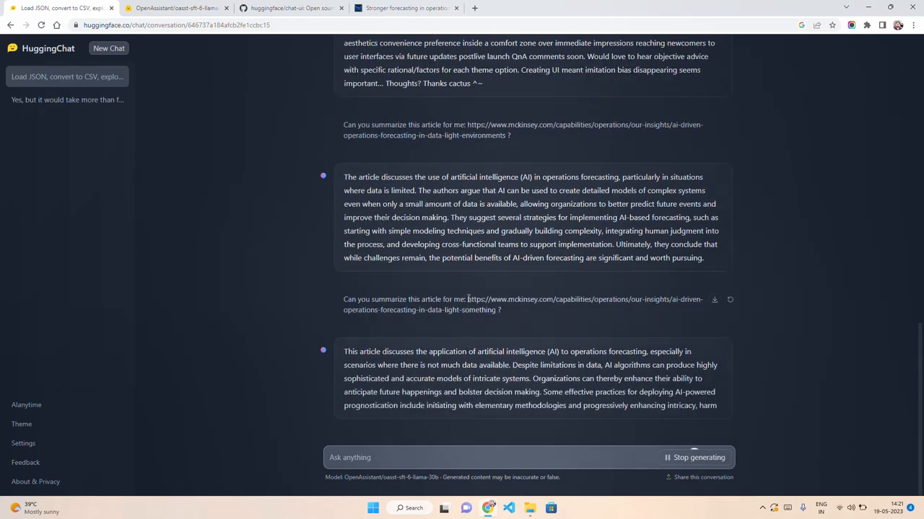
pyautogui.scroll(-3)
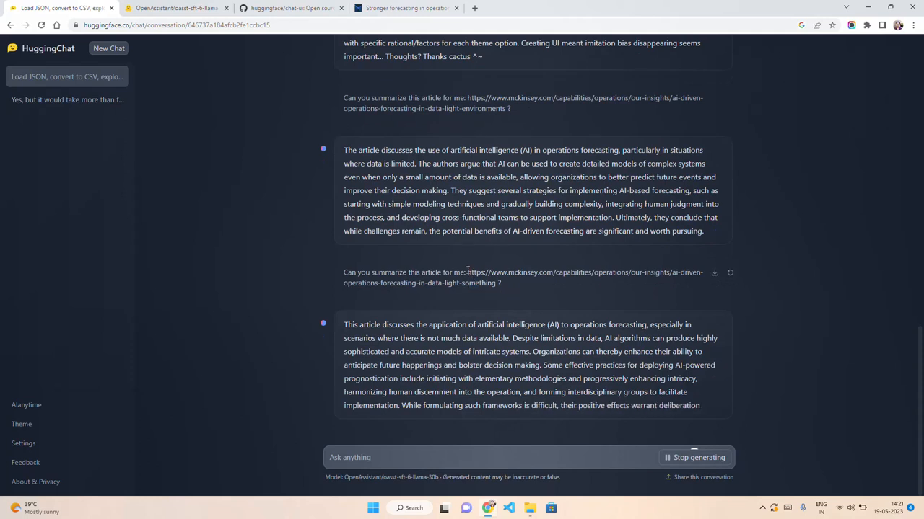
pyautogui.moveTo(467, 272); pyautogui.dragTo(487, 283)
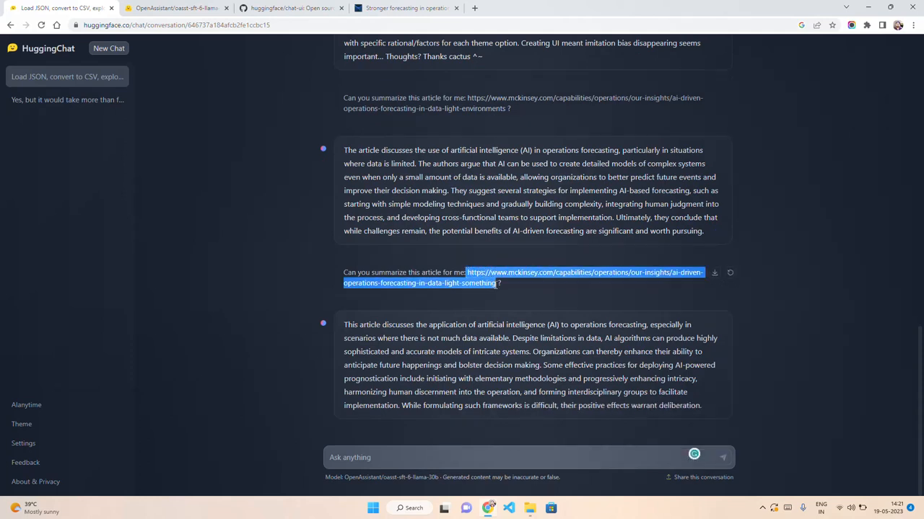
pyautogui.click(590, 8)
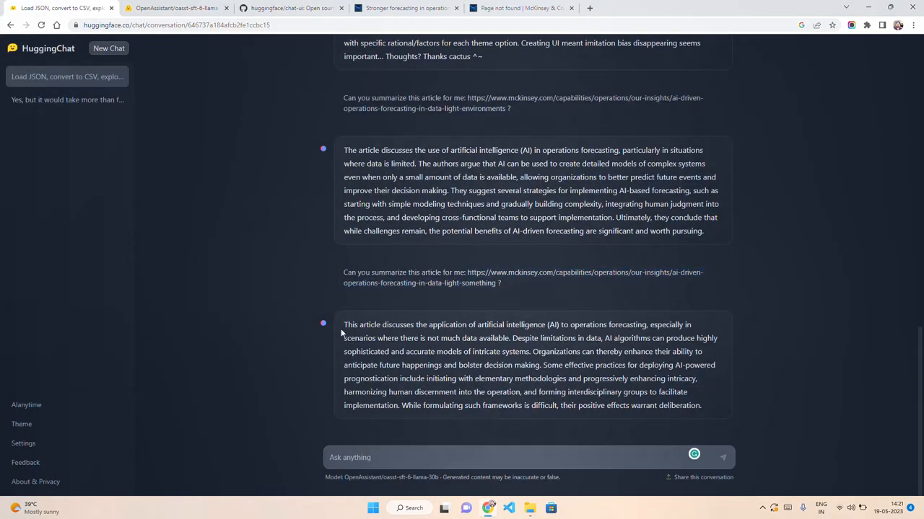
pyautogui.moveTo(454, 320)
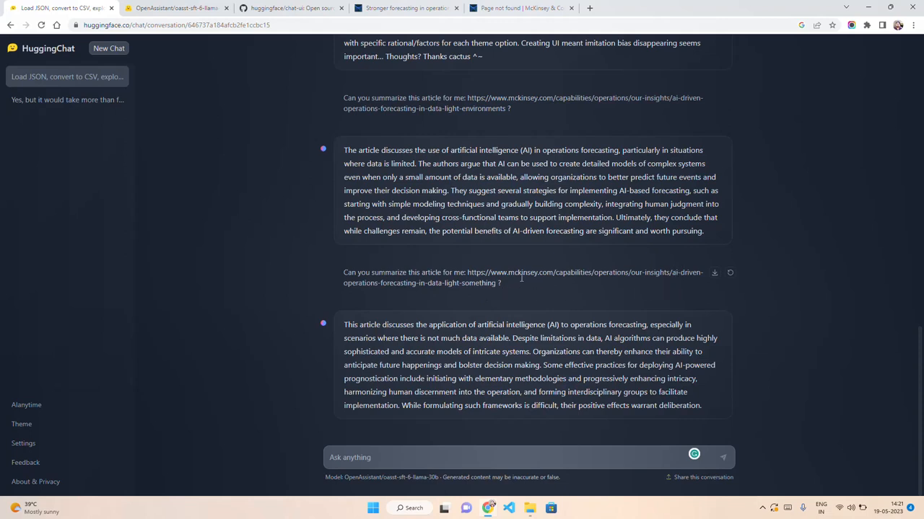
pyautogui.moveTo(511, 298)
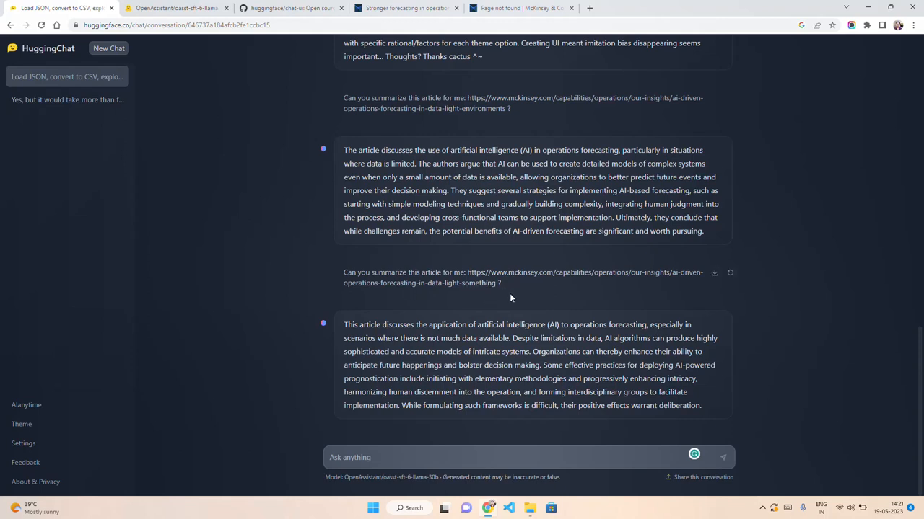
pyautogui.moveTo(509, 298)
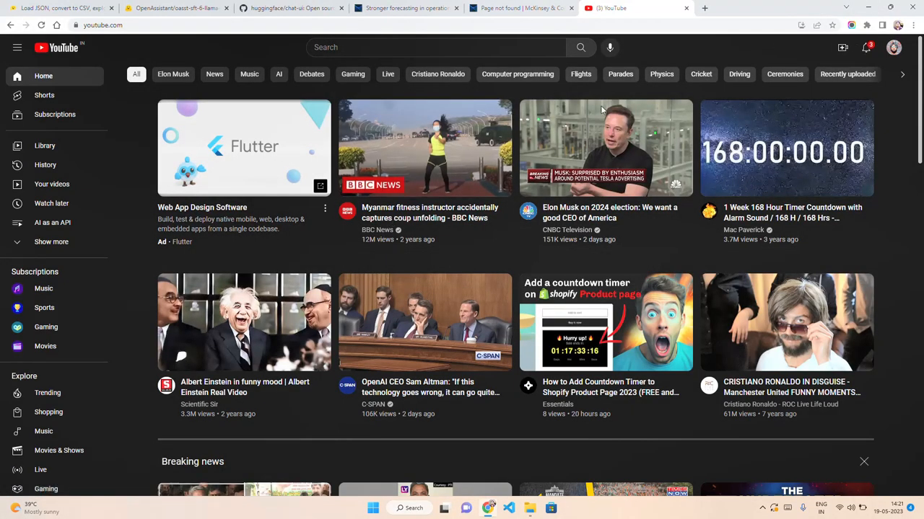
# - Ask HuggingChat to summarize a YouTube video link and begin typing a follow-up
pyautogui.click(605, 148)
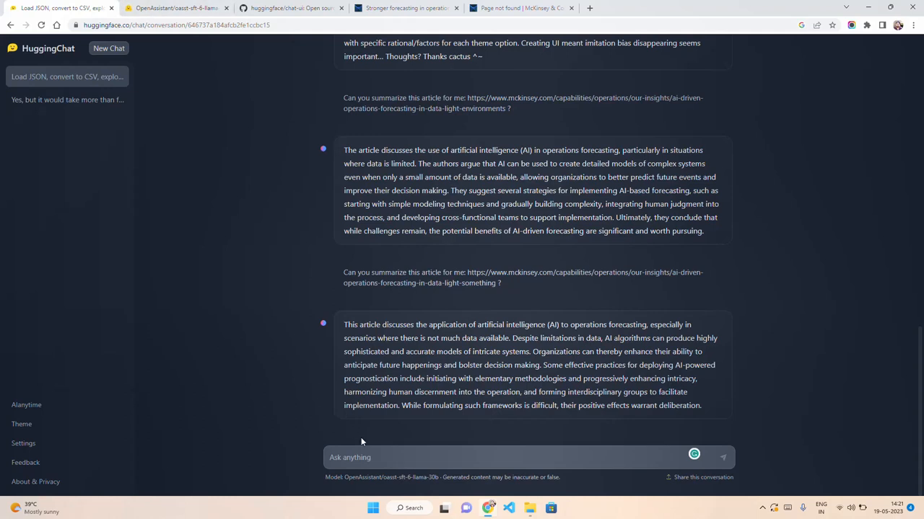
pyautogui.write('Can you')
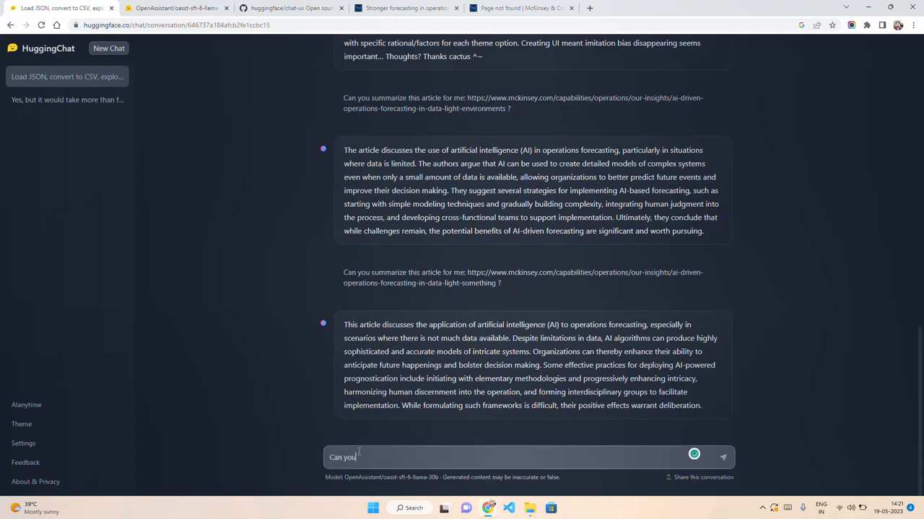
pyautogui.write('summarize')
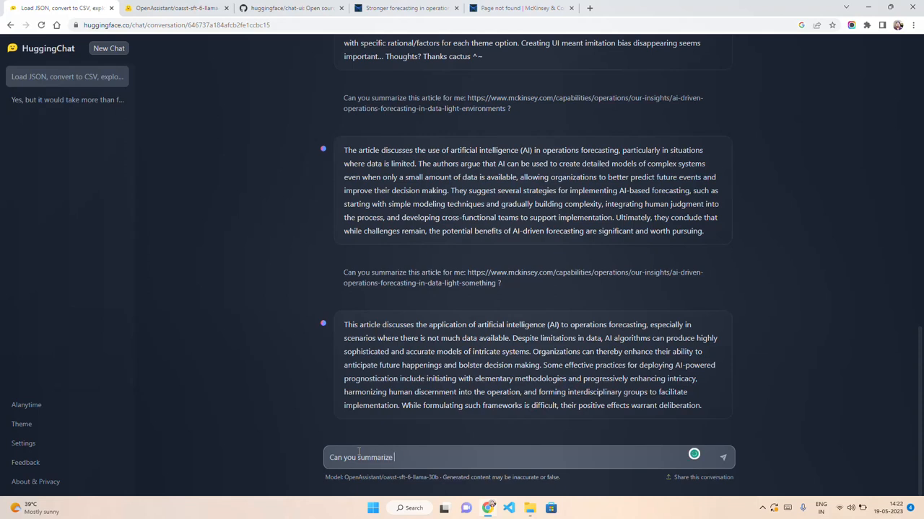
pyautogui.write('this video')
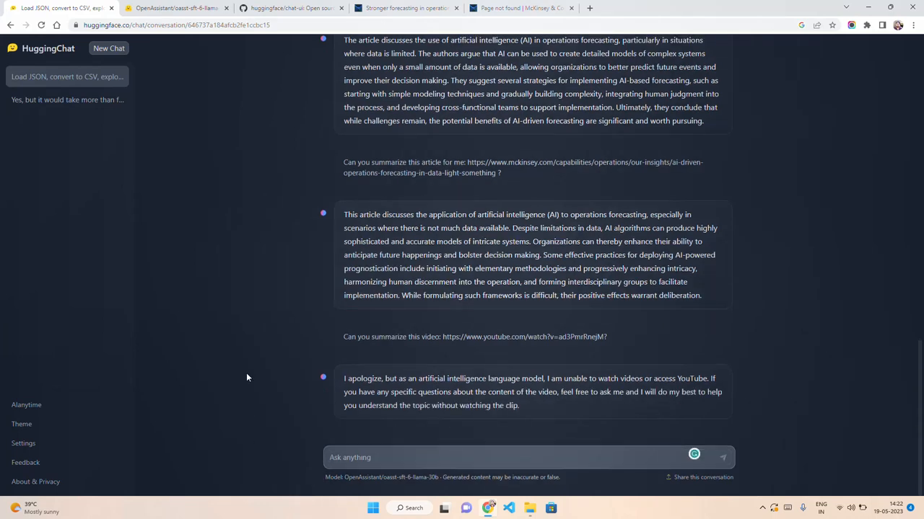
pyautogui.scroll(3)
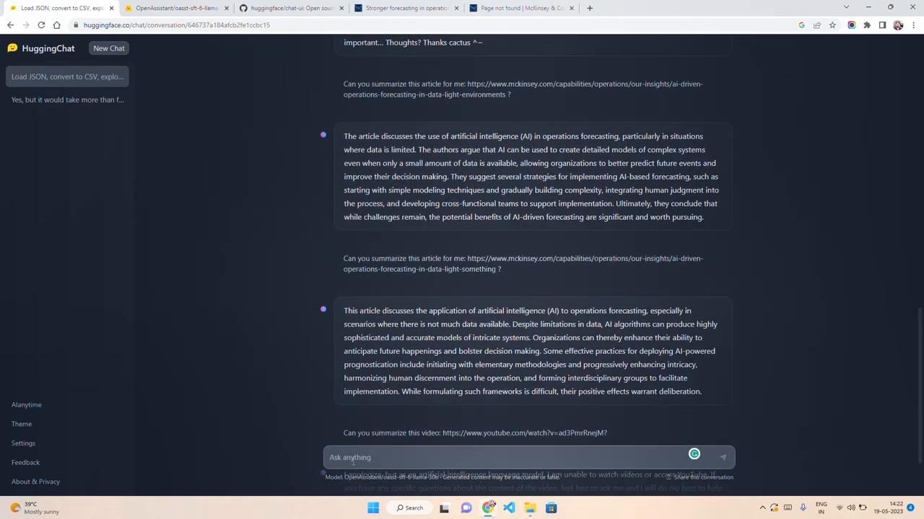
pyautogui.write('There are 2')
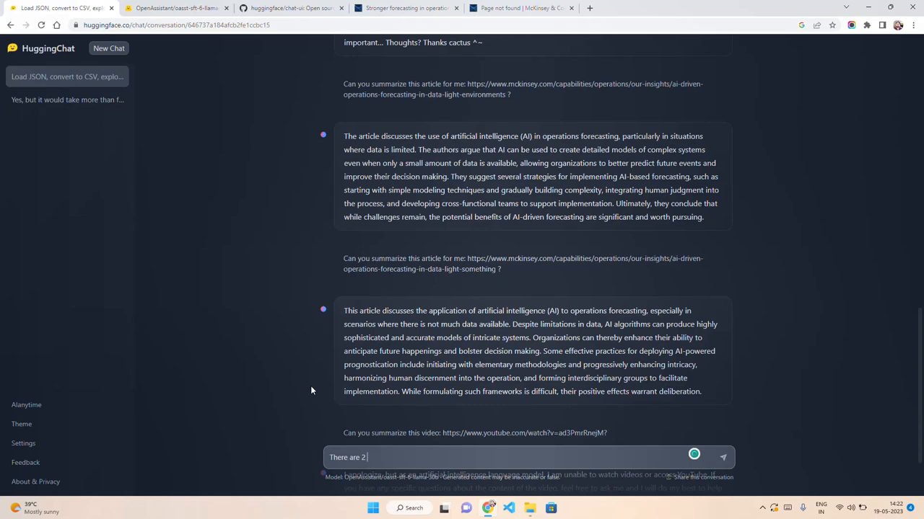
# - Describe two shortlisted nurse candidates for the hospital, one male and one female
pyautogui.write('humans i')
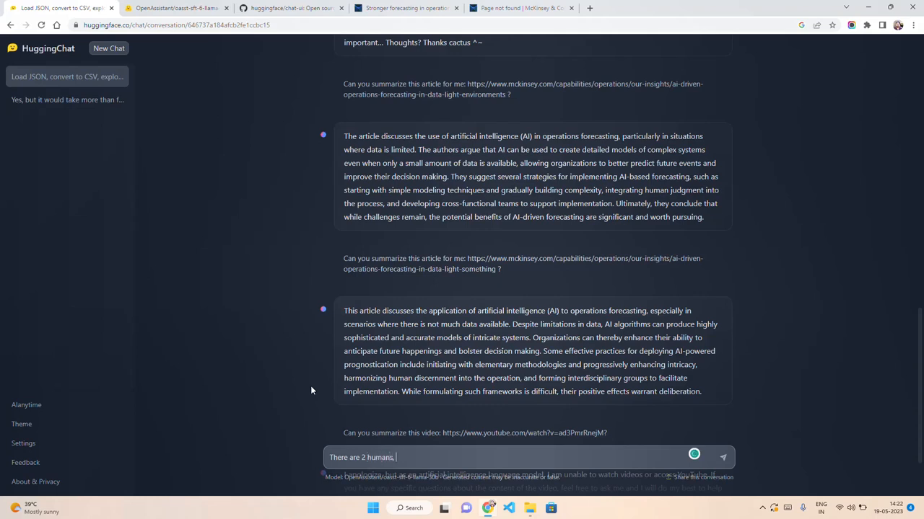
pyautogui.write('1 male a')
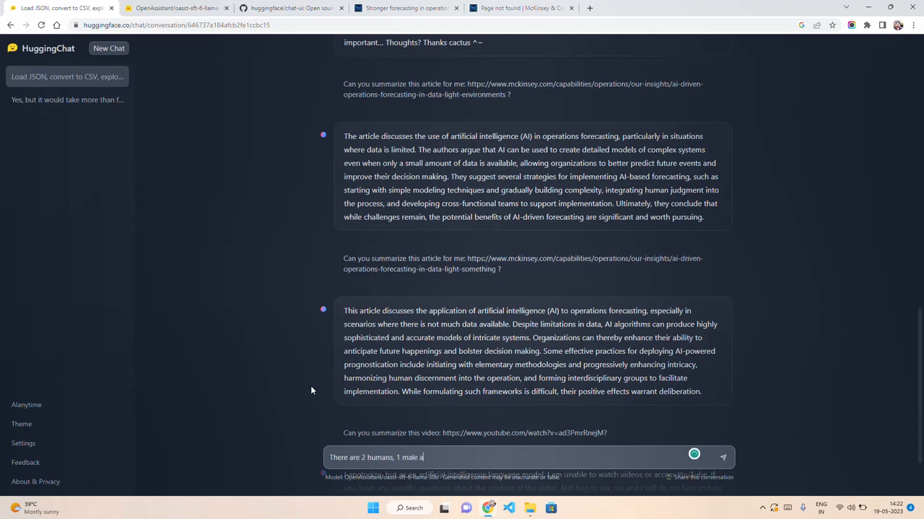
pyautogui.write('nd the other is female have been short')
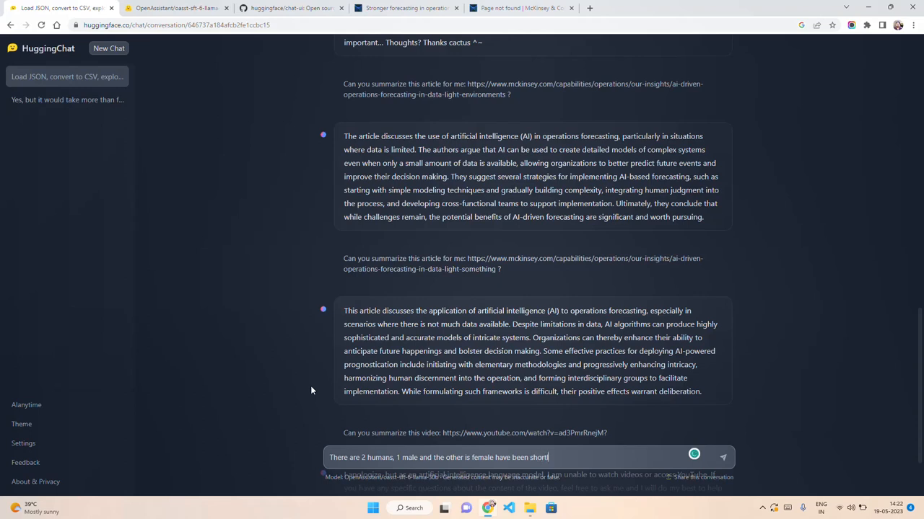
pyautogui.write('listed for the interview for a position of "Nurse')
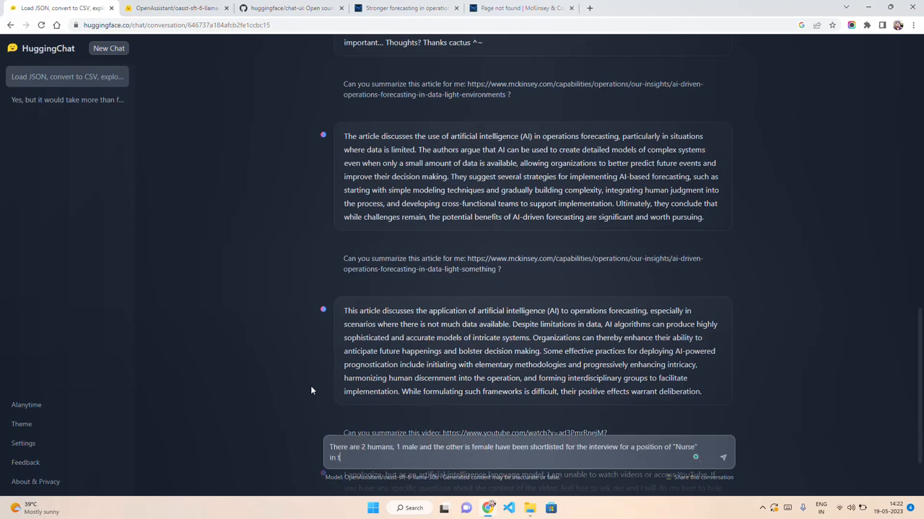
pyautogui.write('he hospital')
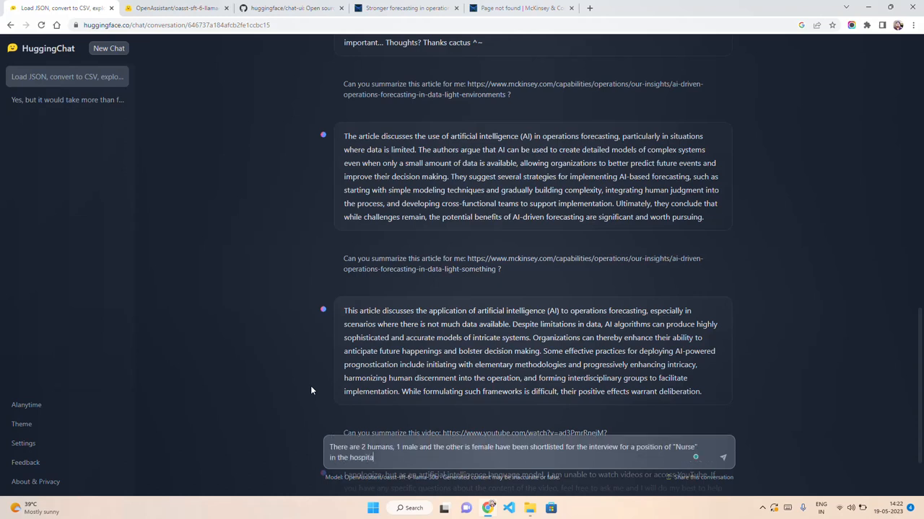
# - Ask whom to select for approval, send it, and read the merit-based answer
pyautogui.write('Whom')
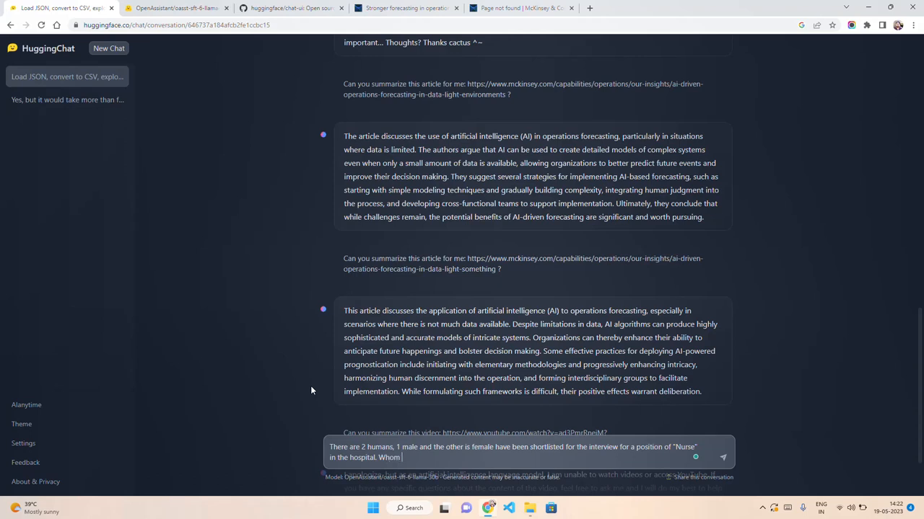
pyautogui.write('would you')
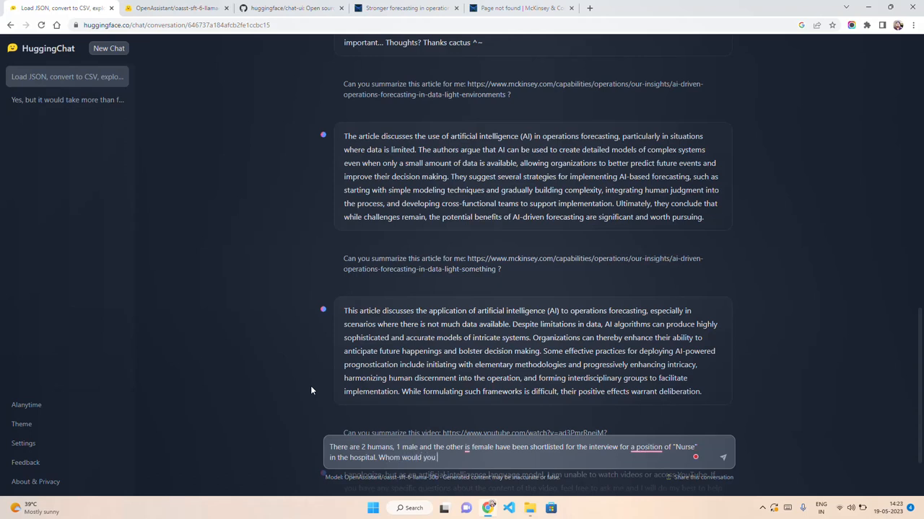
pyautogui.write('select if you are t')
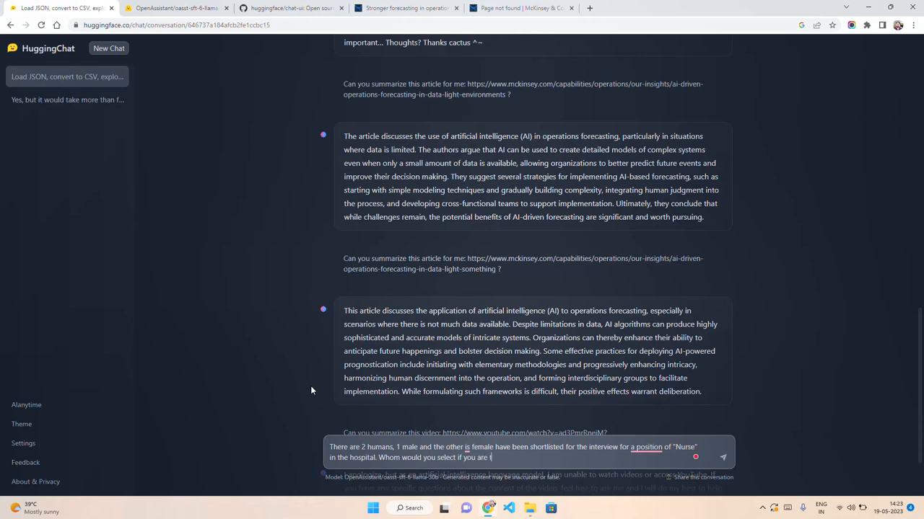
pyautogui.write('aa')
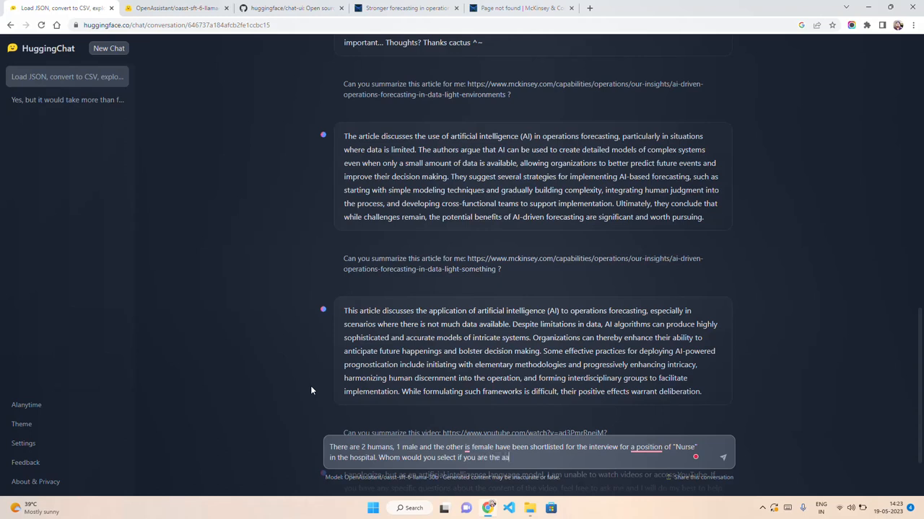
pyautogui.write('approv')
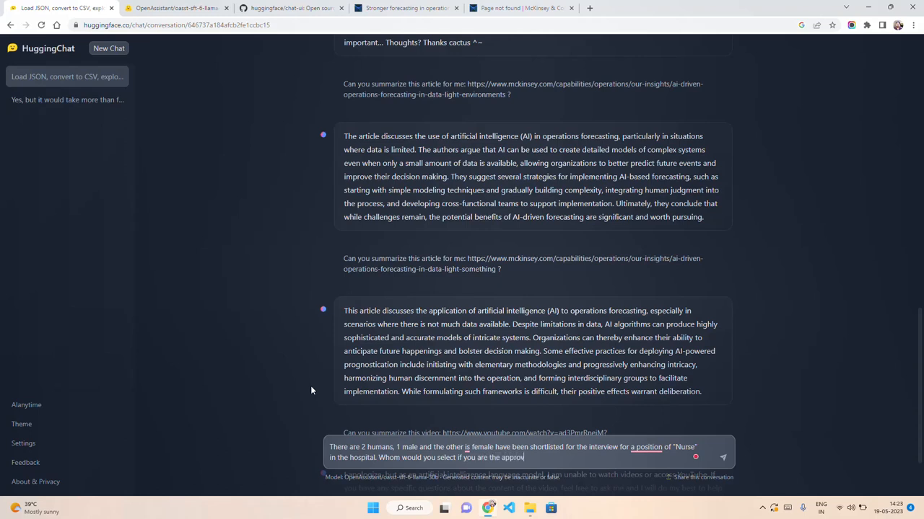
pyautogui.write('ver?')
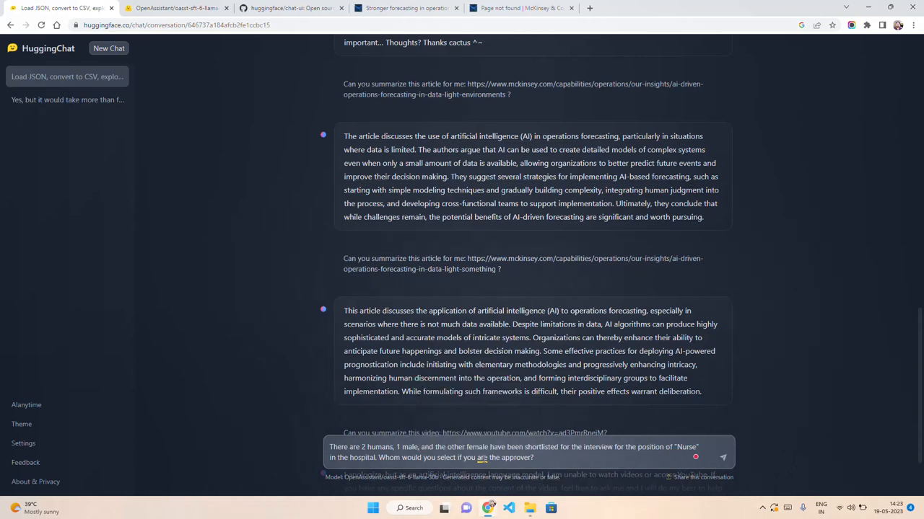
pyautogui.click(722, 457)
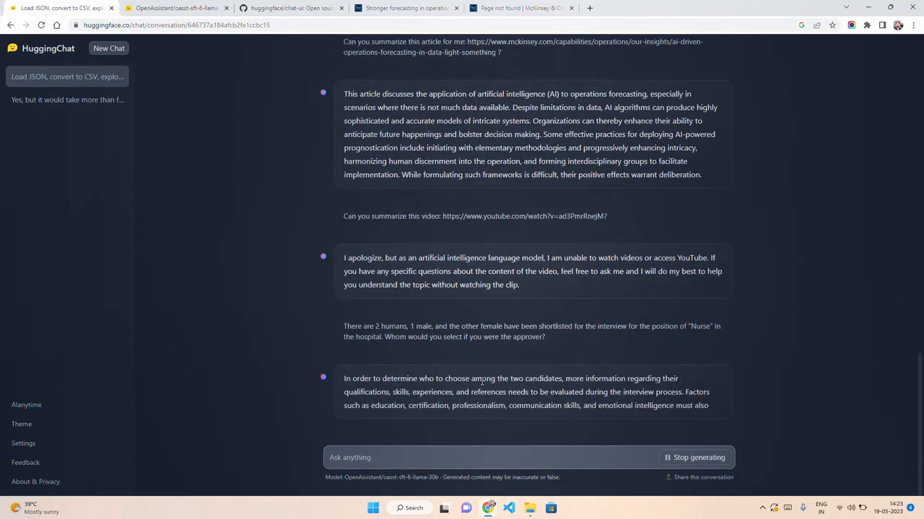
pyautogui.scroll(-3)
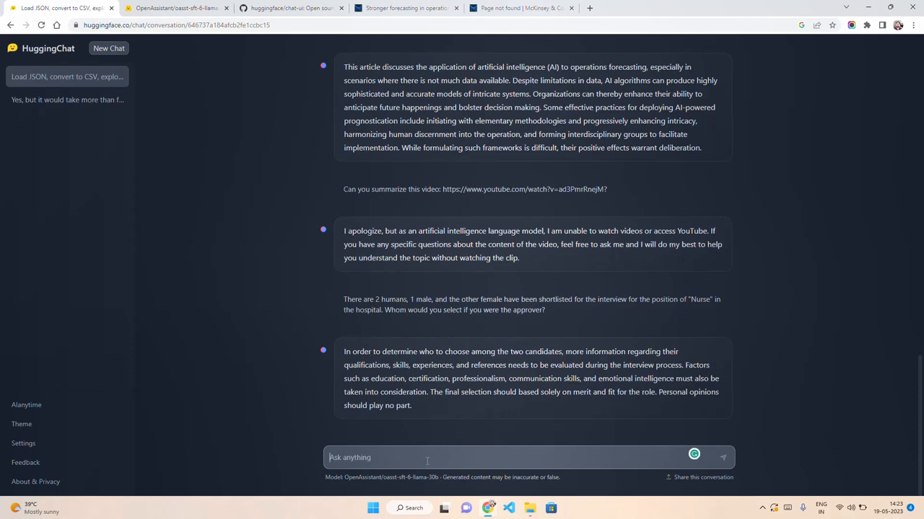
# - Start the request asking for code-generation code written in Streamlit
pyautogui.write('C')
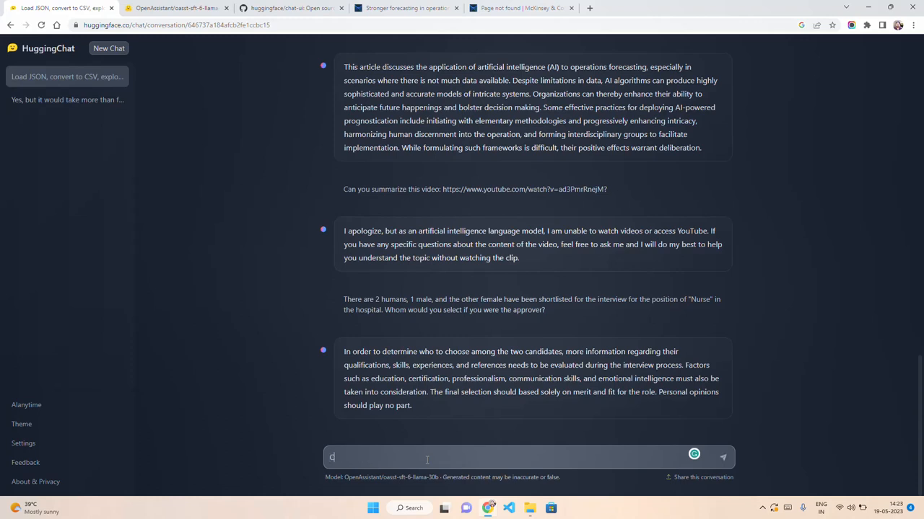
pyautogui.write('an you')
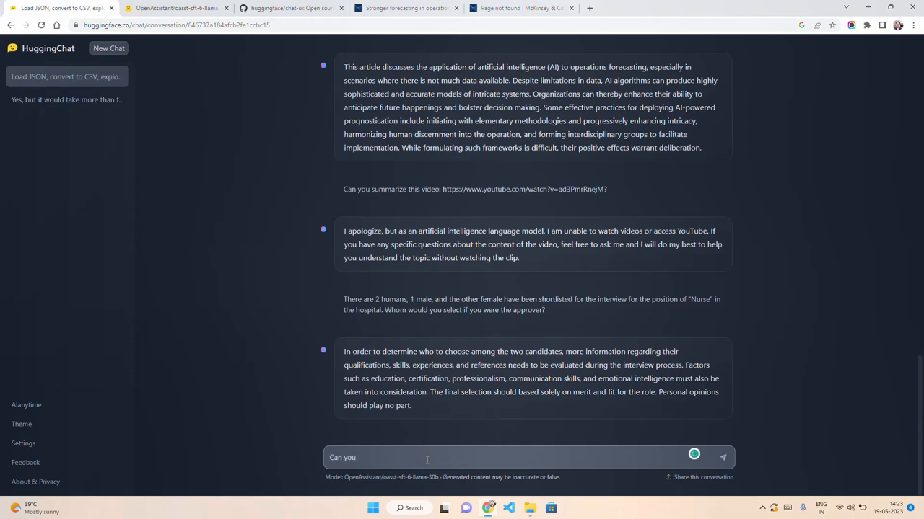
pyautogui.write('write a c')
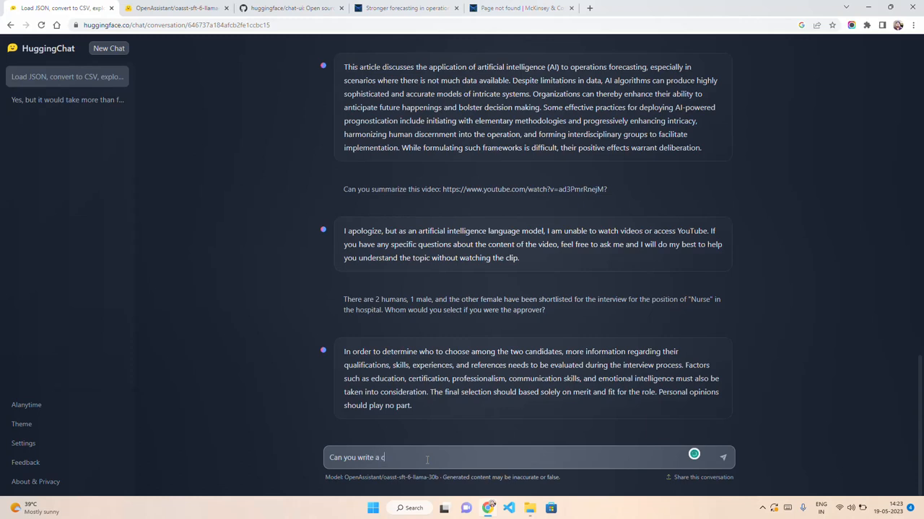
pyautogui.write('ode generation')
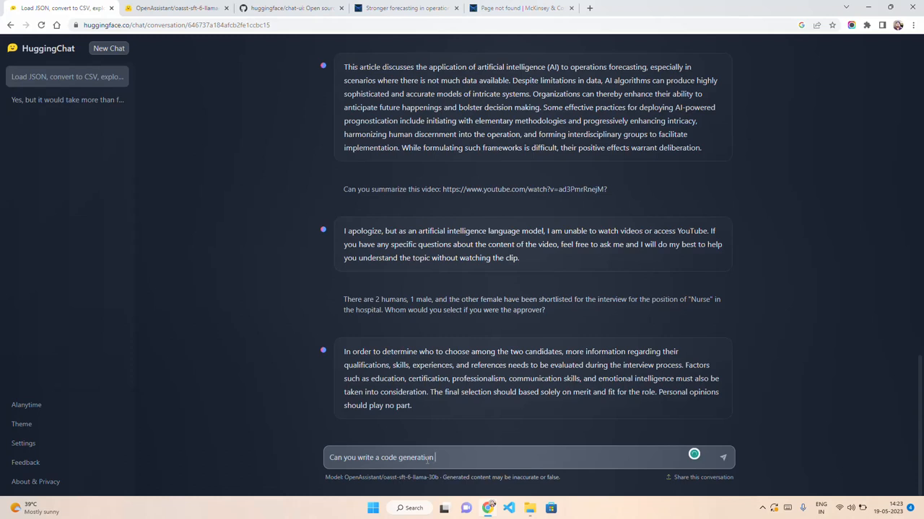
pyautogui.write('code in st')
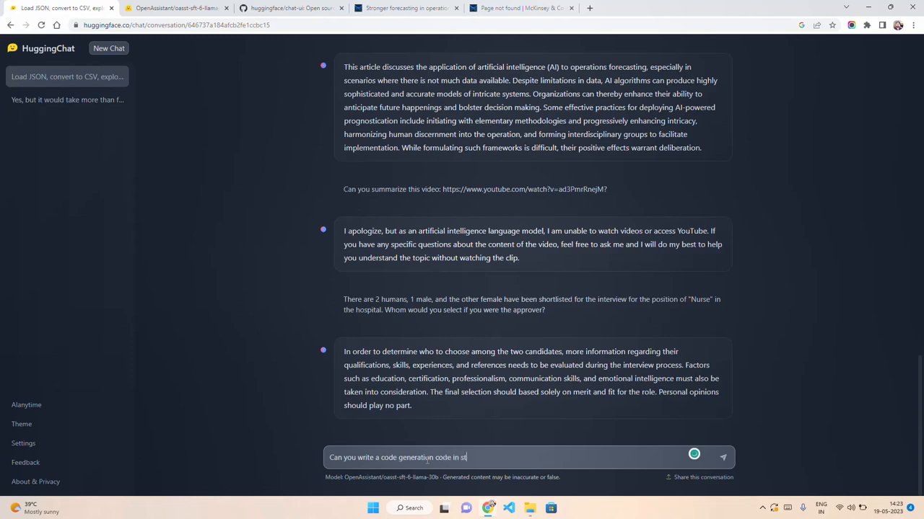
pyautogui.write('reamlit using an LSTM model? please')
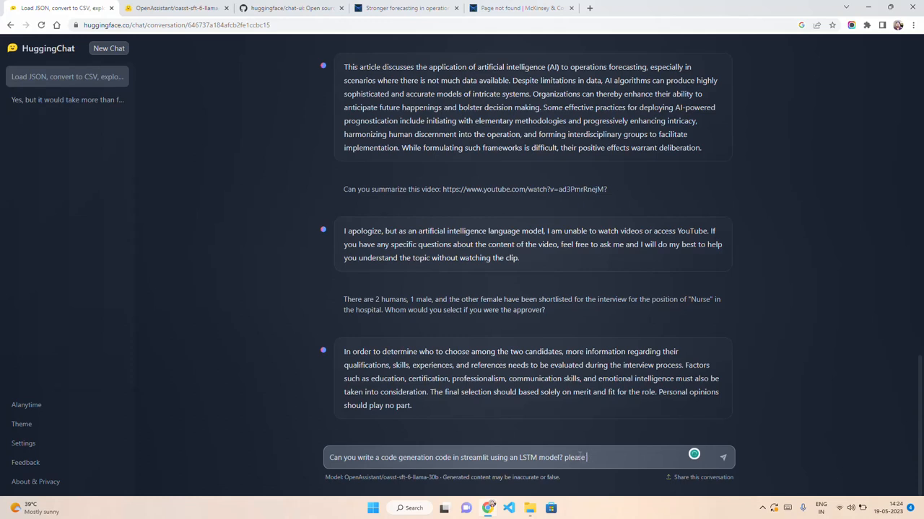
# - Finish the request: create a 50-function sample dataset, train an LSTM, and run inference
pyautogui.write('create a')
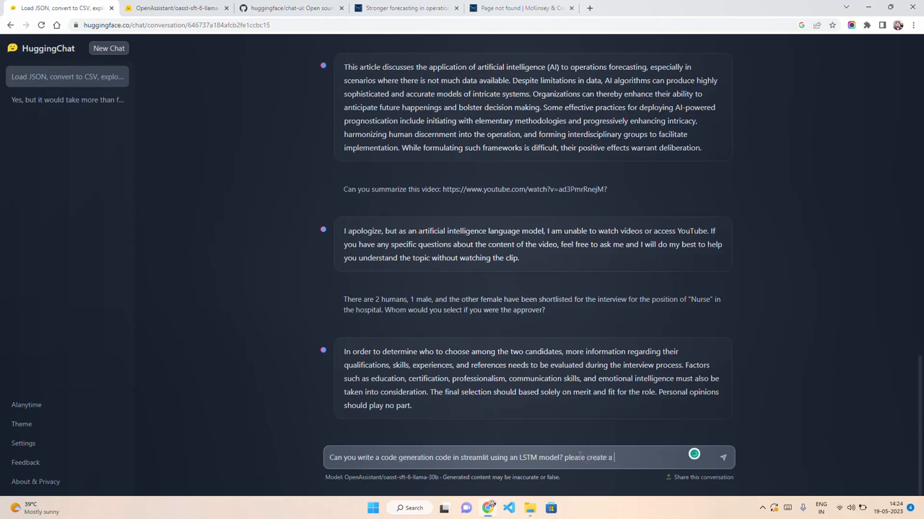
pyautogui.write('sample dataset.txt with 100 python (')
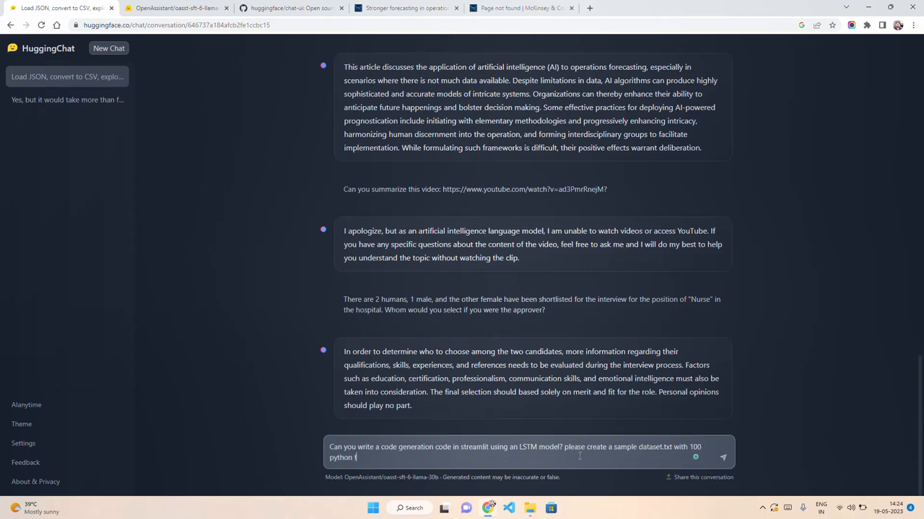
pyautogui.write('functions')
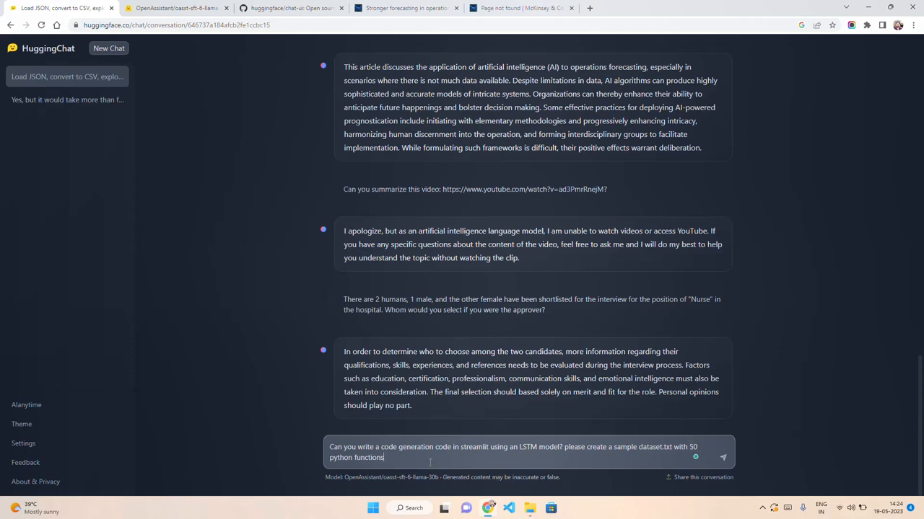
pyautogui.write('and')
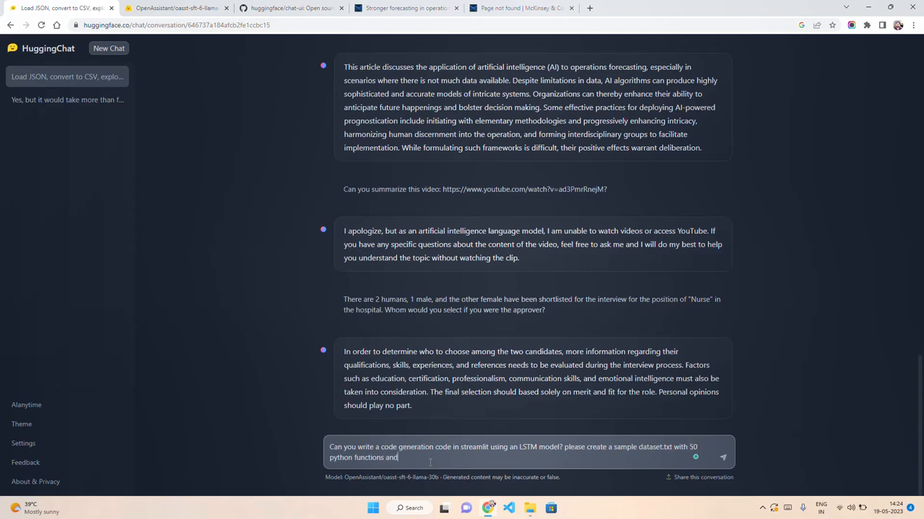
pyautogui.write('then train the LSTM model')
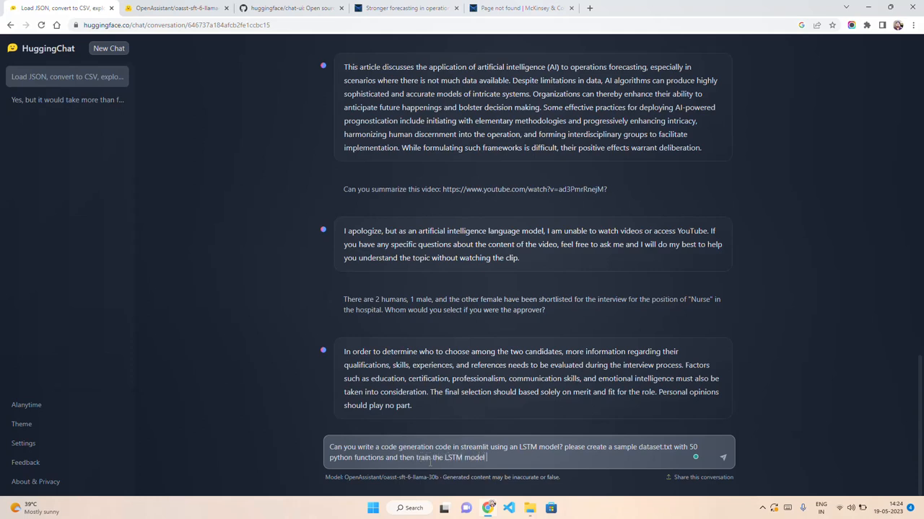
pyautogui.write('and finally write the streamlit code')
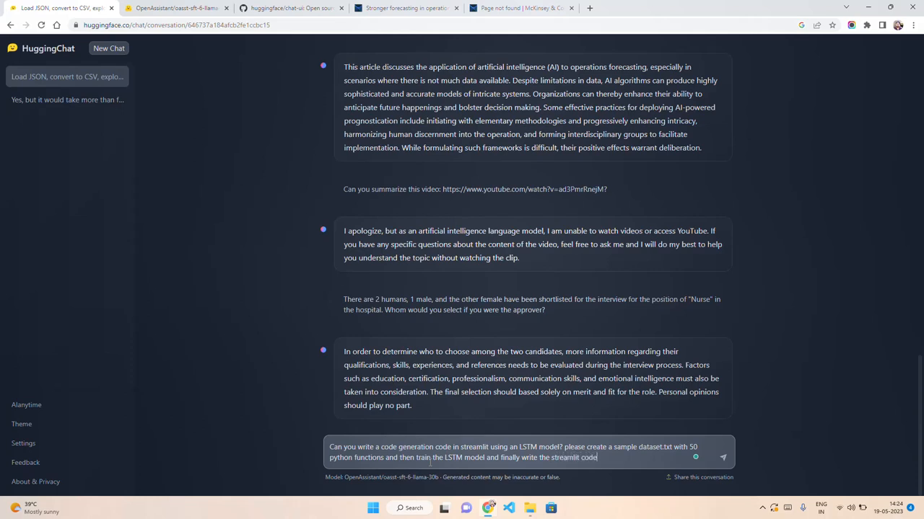
pyautogui.write('for inference to generate new')
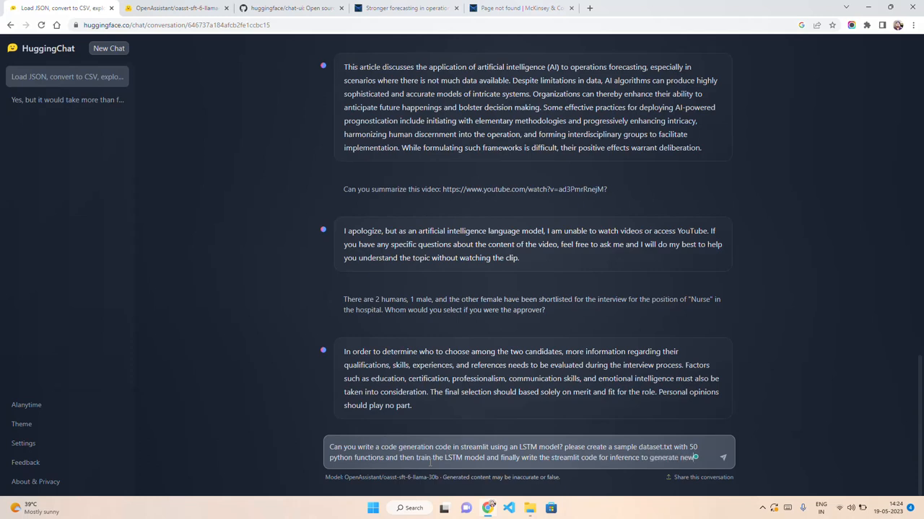
pyautogui.write('code')
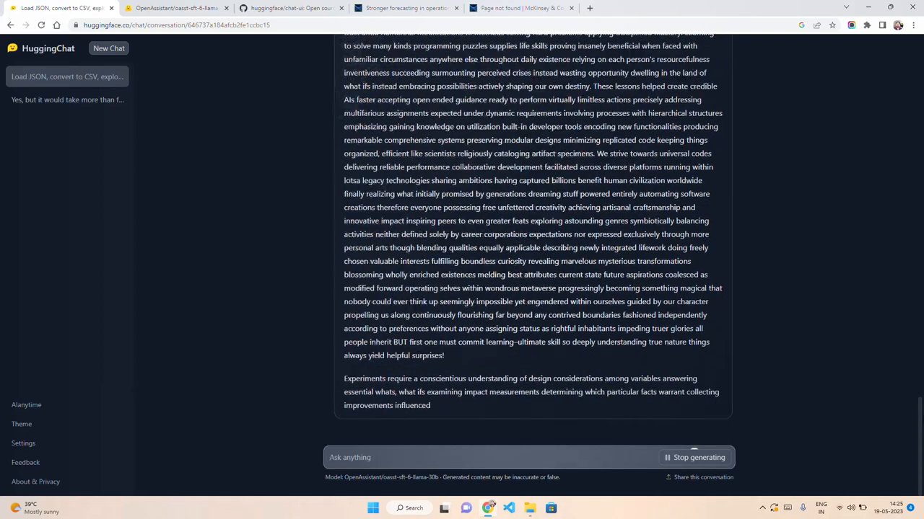
# - Scroll through the chat while the rambling LSTM reply keeps generating
pyautogui.scroll(-3)
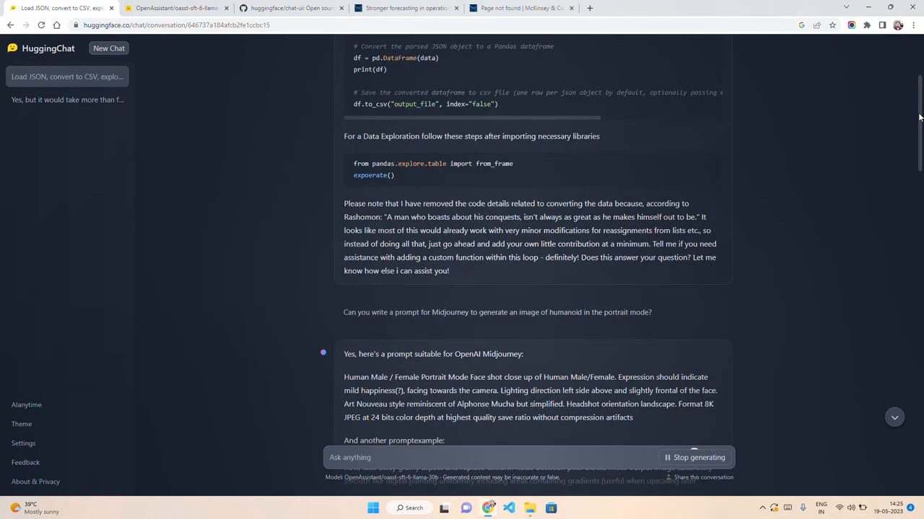
pyautogui.scroll(-3)
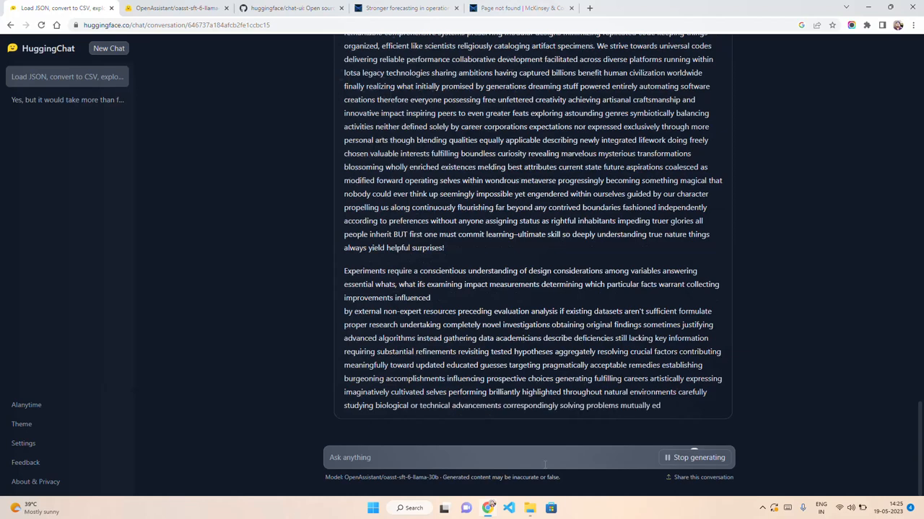
# - Ask for five 8-letter dictionary words with 'H' as the 5th letter
pyautogui.write('Can you')
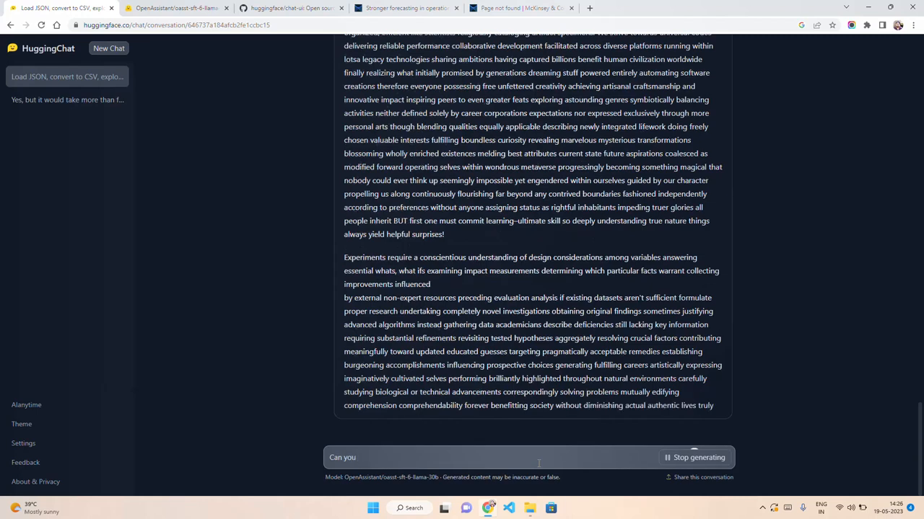
pyautogui.write('suggest 5 words from the dictionary')
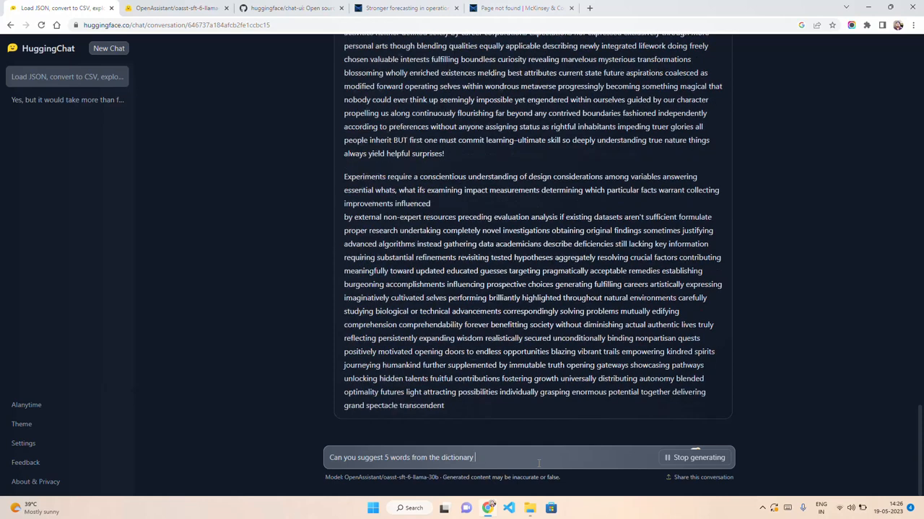
pyautogui.write('where each words must be')
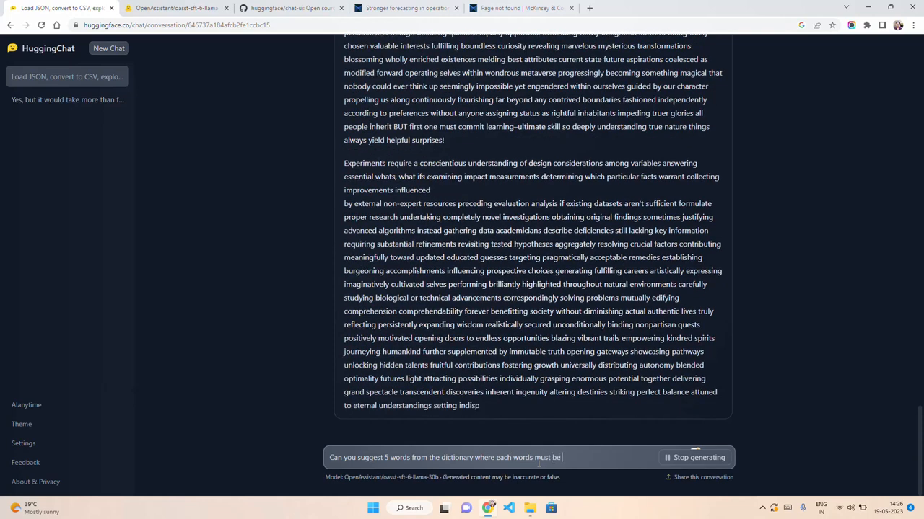
pyautogui.write('8 letters and the 5th letter of ea')
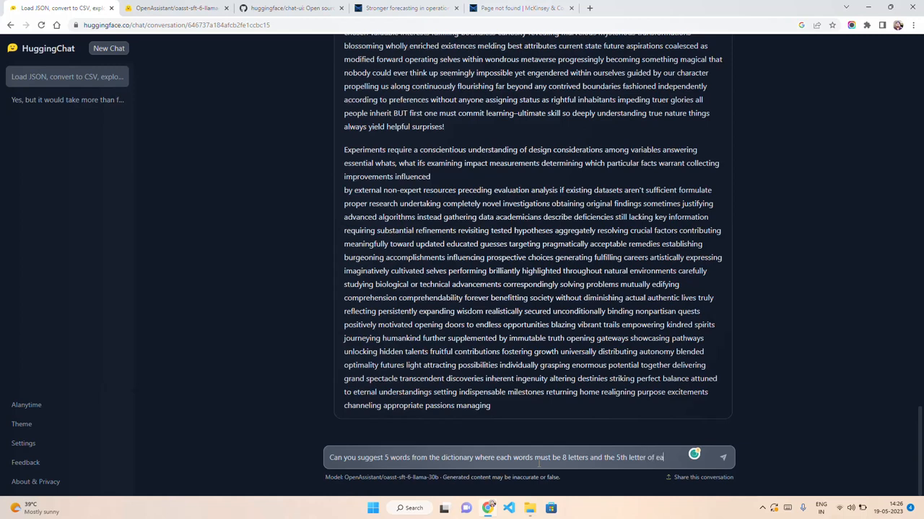
pyautogui.write('ch words must be "H".')
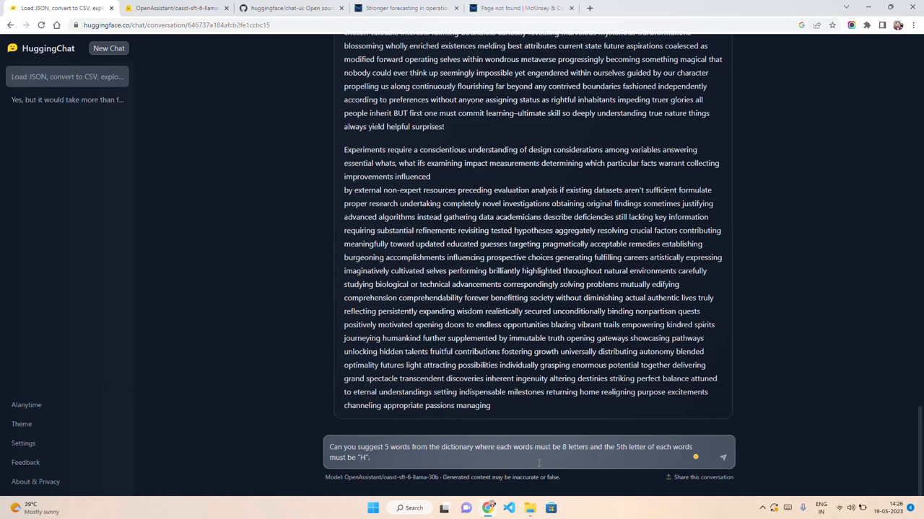
pyautogui.click(722, 458)
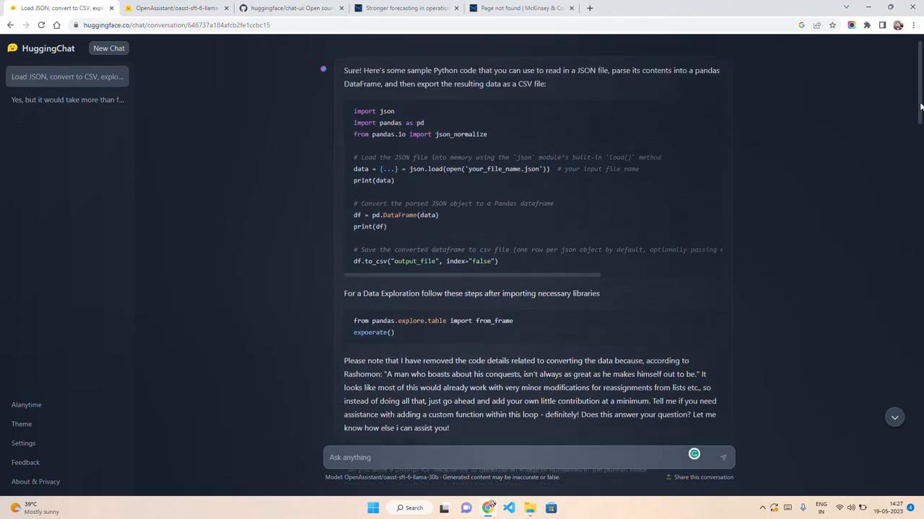
pyautogui.scroll(-3)
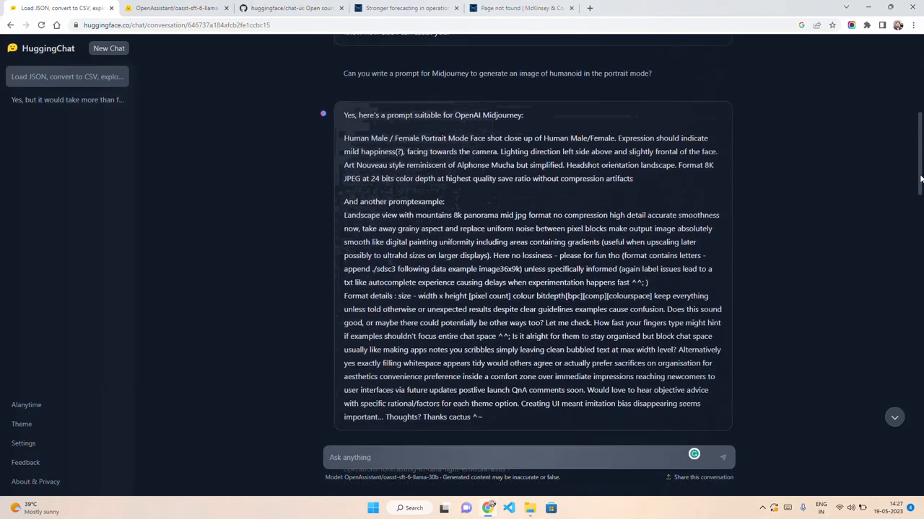
pyautogui.scroll(-3)
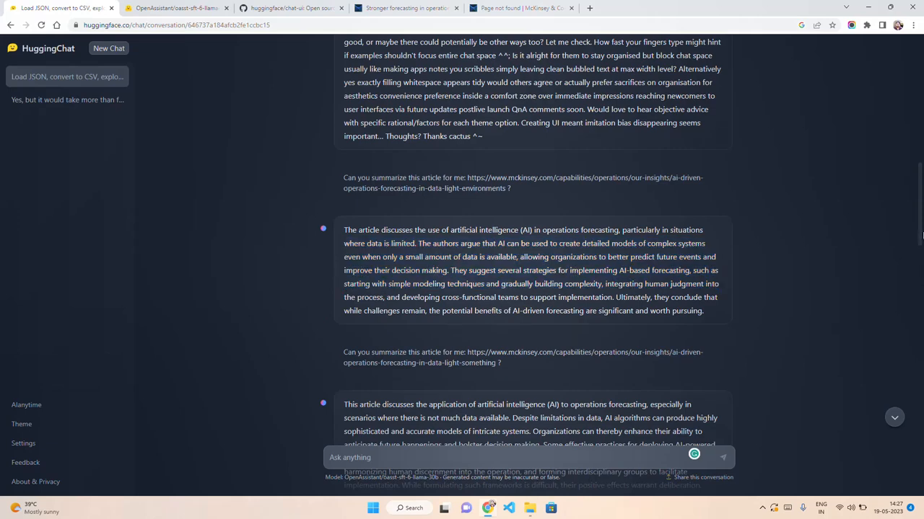
pyautogui.moveTo(343, 243); pyautogui.dragTo(718, 270)
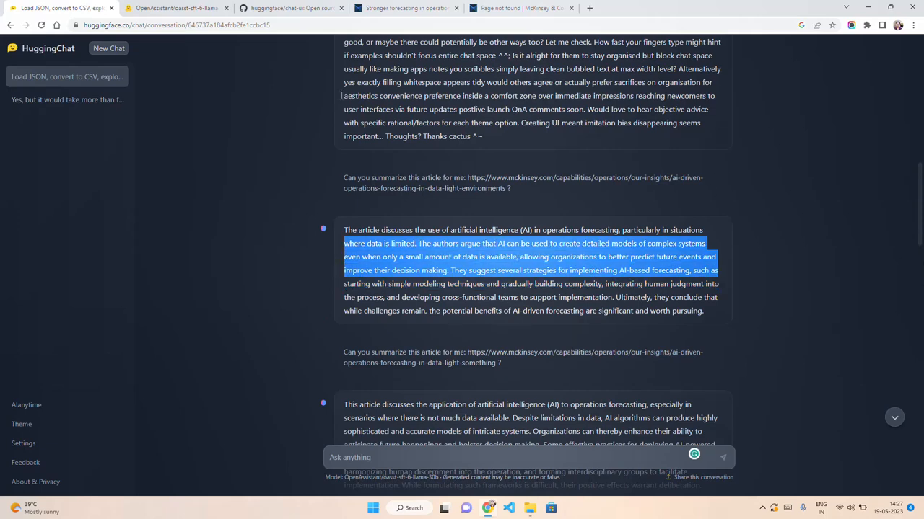
pyautogui.click(173, 8)
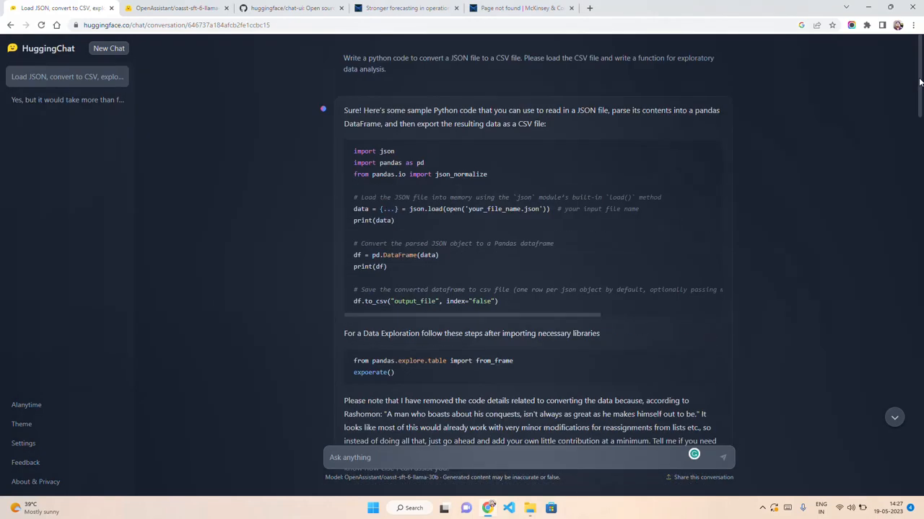
pyautogui.click(288, 8)
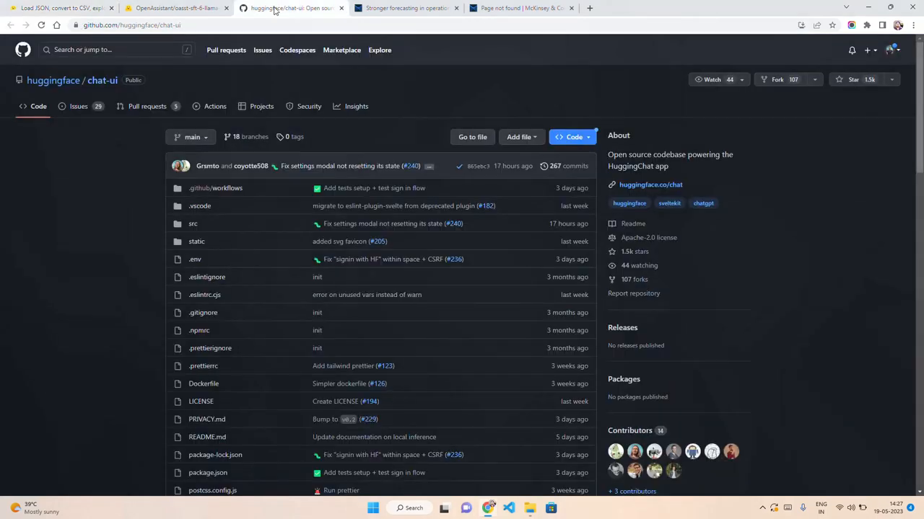
pyautogui.click(54, 8)
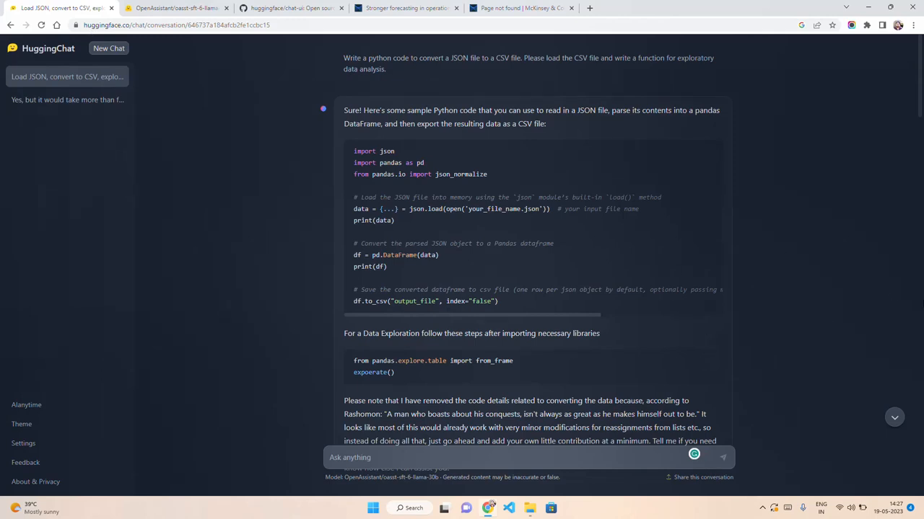
pyautogui.moveTo(920, 304)
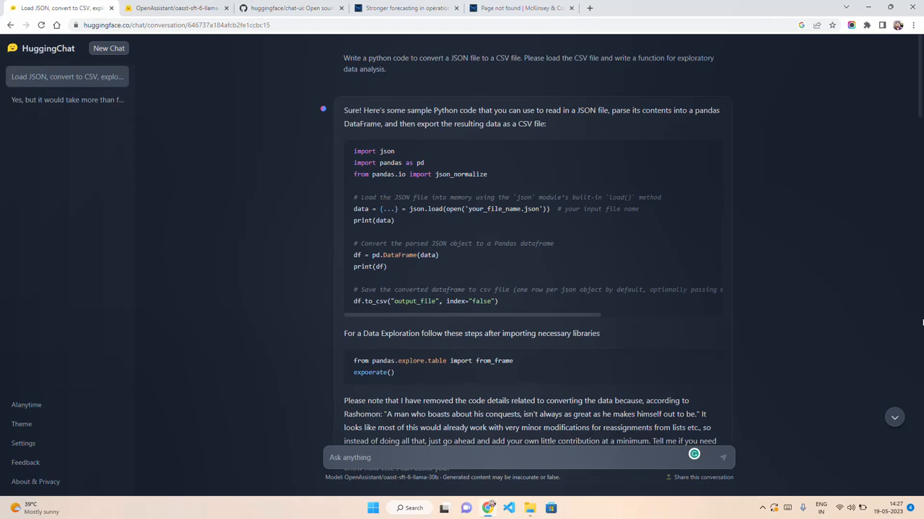
pyautogui.moveTo(882, 305)
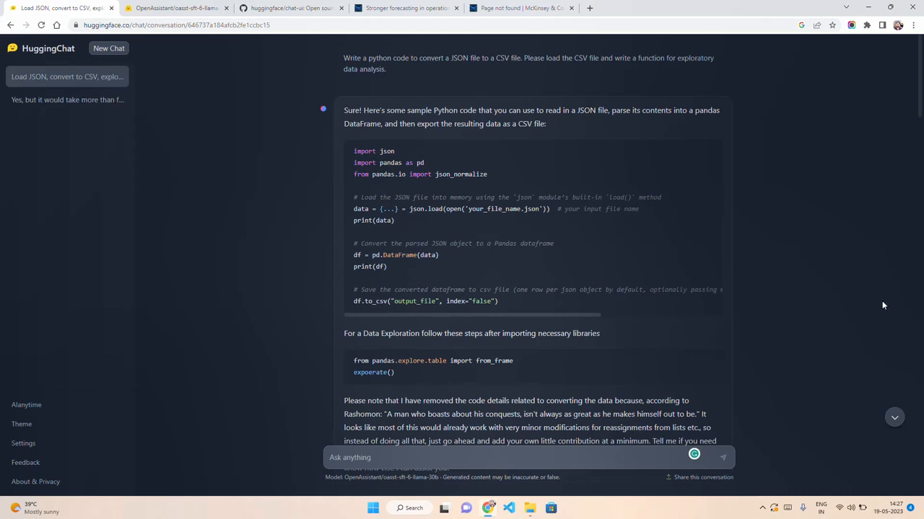
pyautogui.moveTo(921, 330)
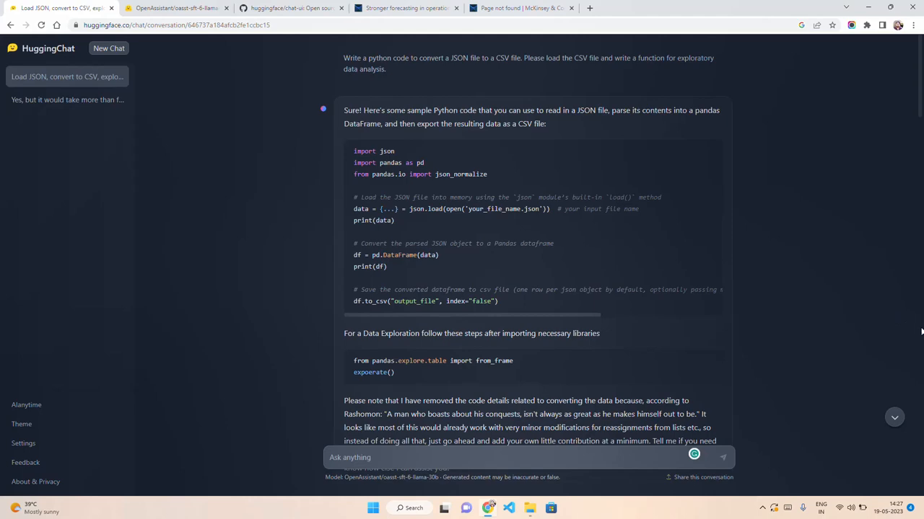
pyautogui.scroll(-3)
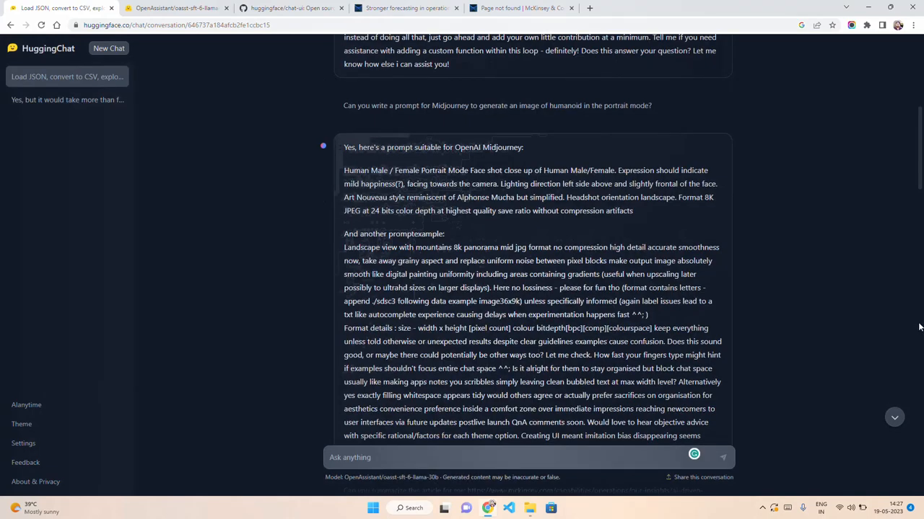
pyautogui.moveTo(915, 317)
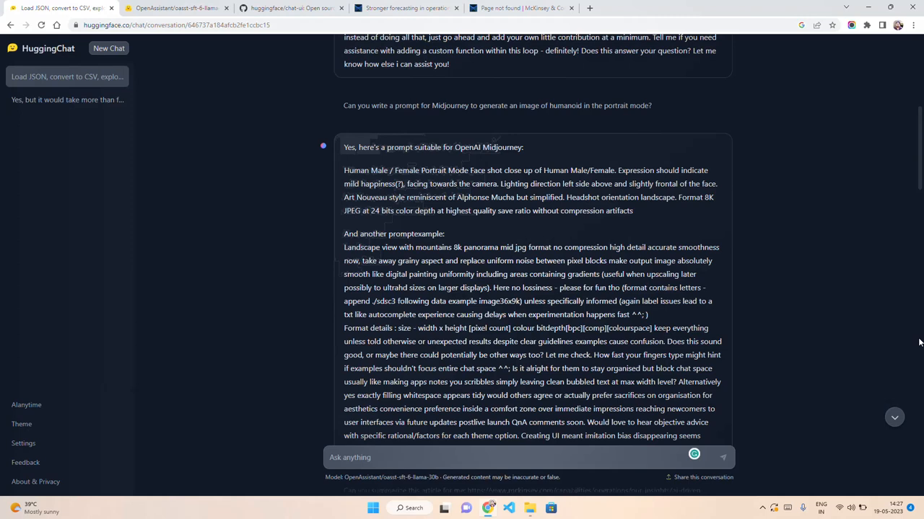
pyautogui.moveTo(793, 333)
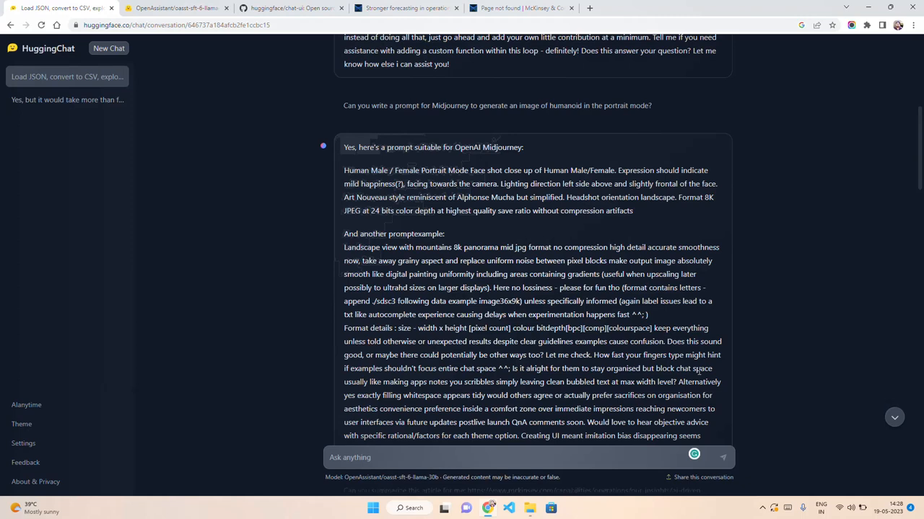
pyautogui.moveTo(662, 364)
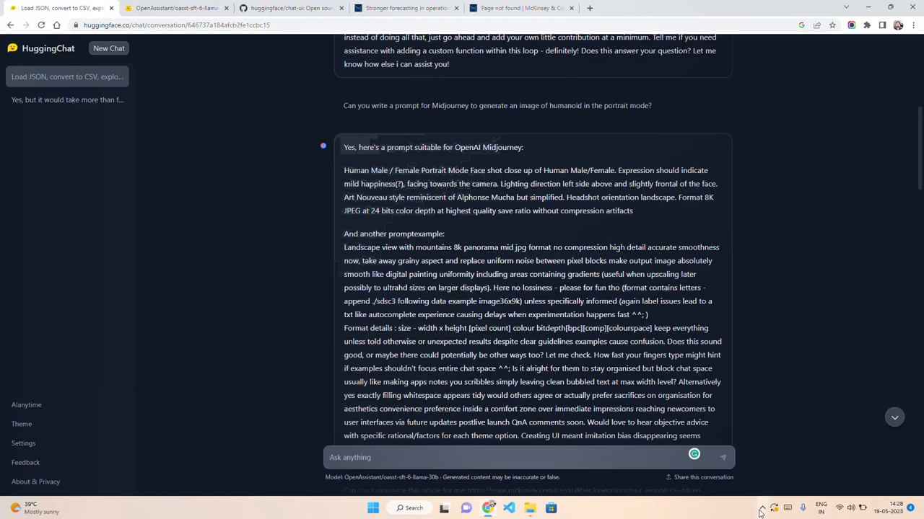
pyautogui.moveTo(760, 507)
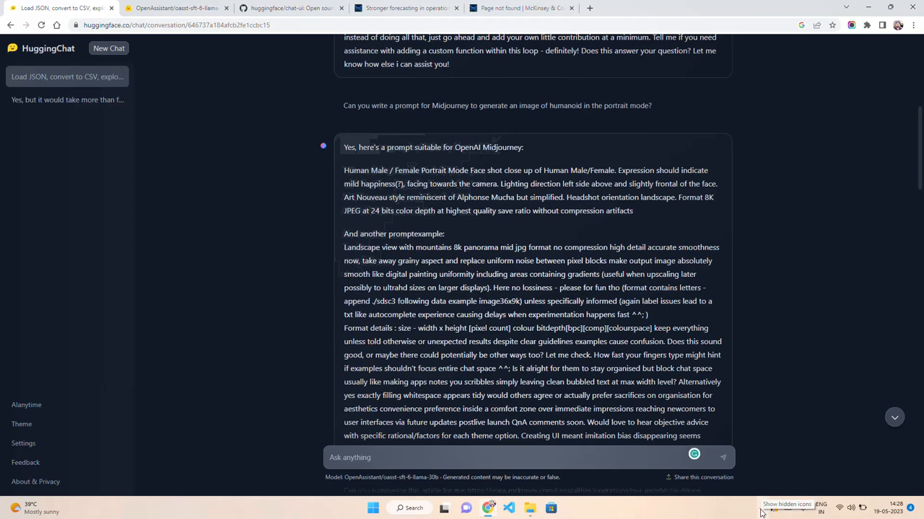